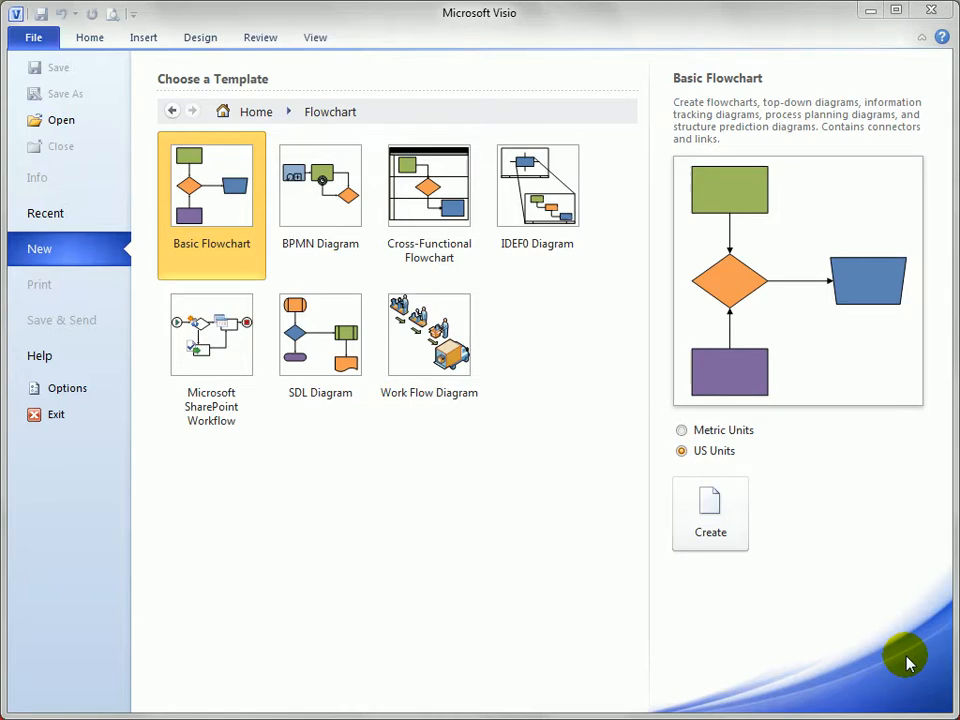
{"action": "mouse_move", "coordinate": [240, 208]}
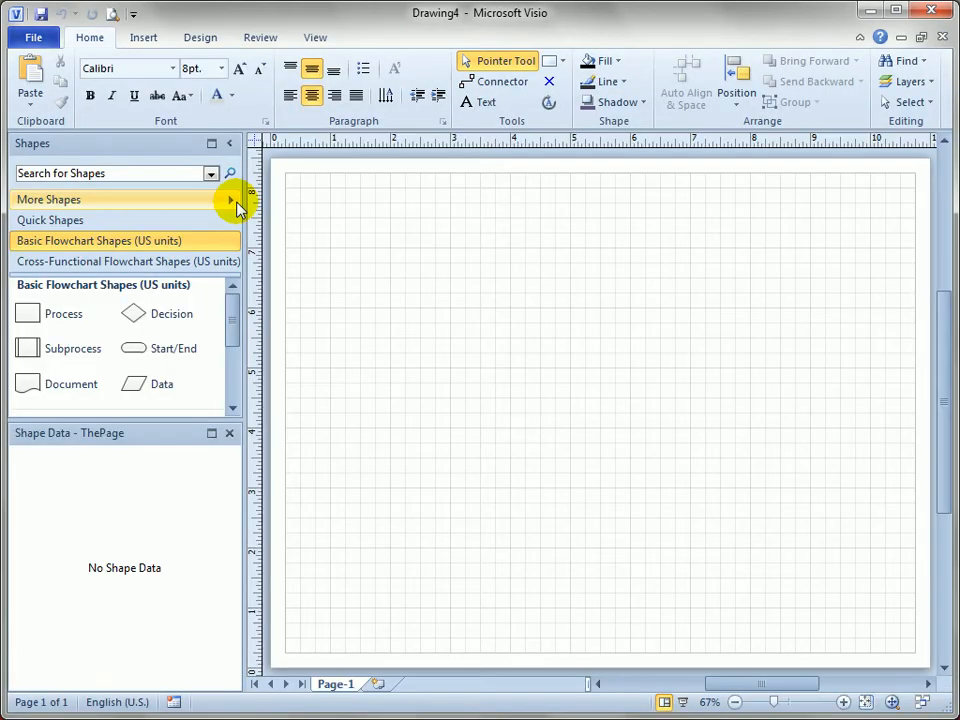
Step: Turn off the Ruler and Grid in the View tab, keeping Dynamic Grid on
{"action": "left_click", "coordinate": [315, 37]}
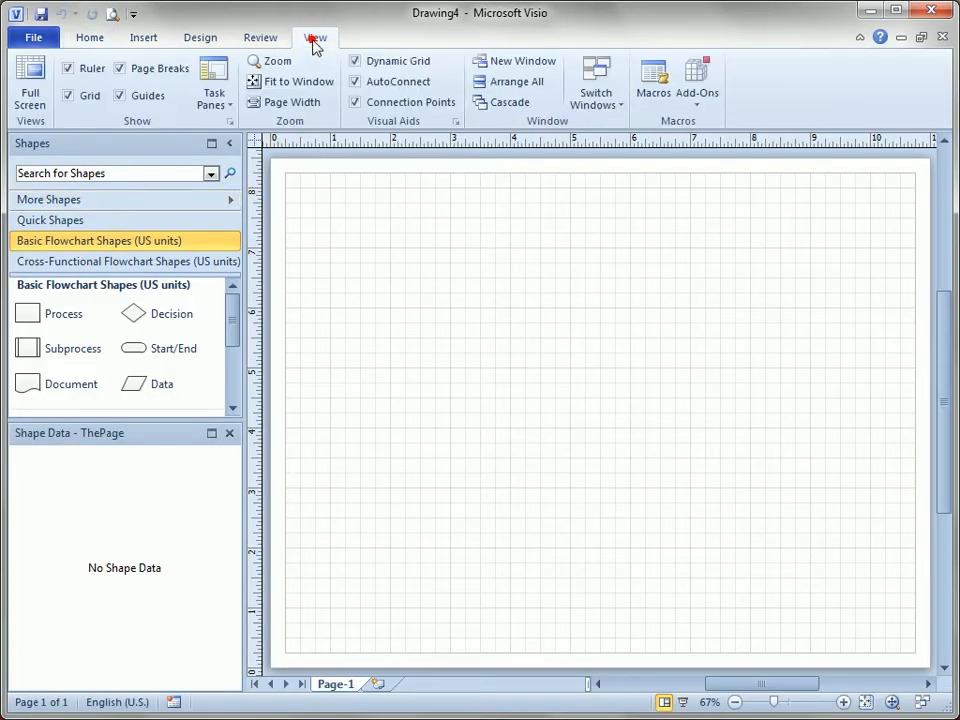
{"action": "mouse_move", "coordinate": [260, 37]}
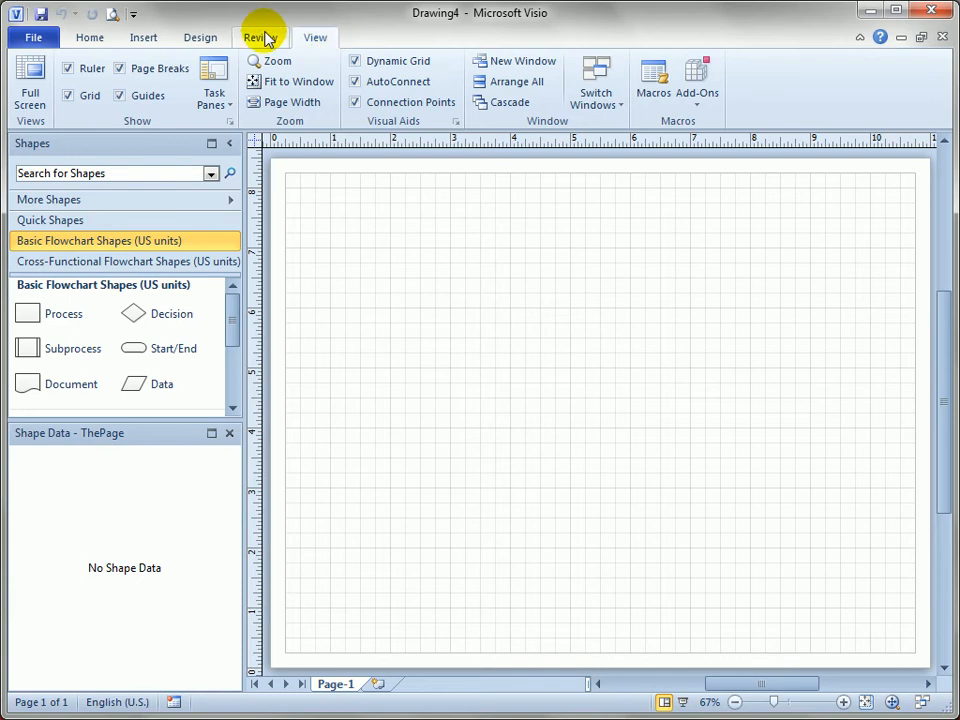
{"action": "left_click", "coordinate": [69, 68]}
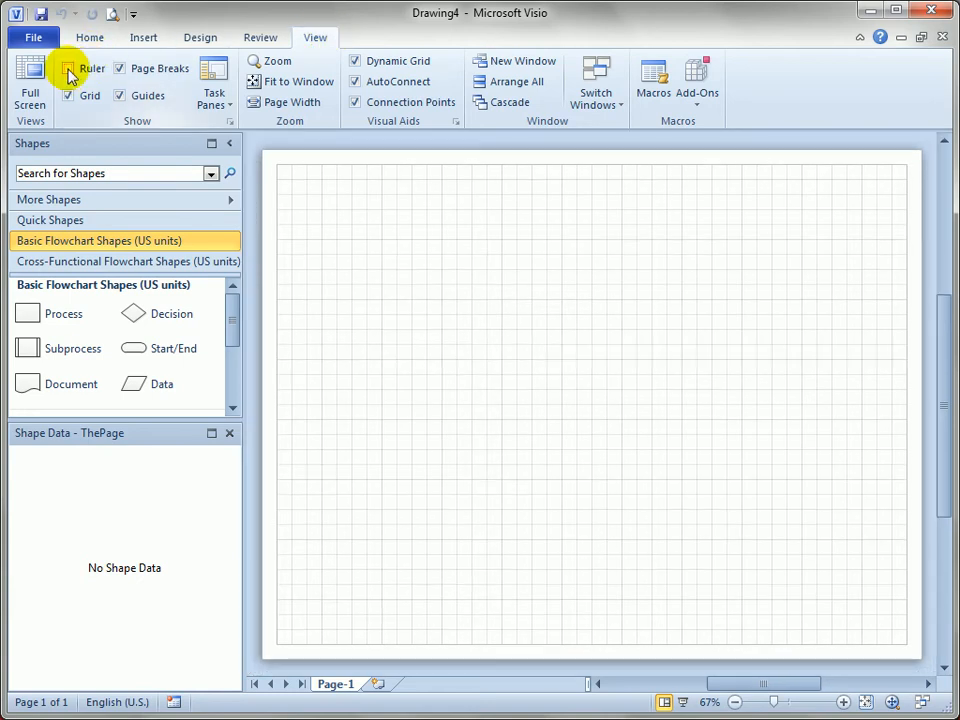
{"action": "left_click", "coordinate": [68, 68]}
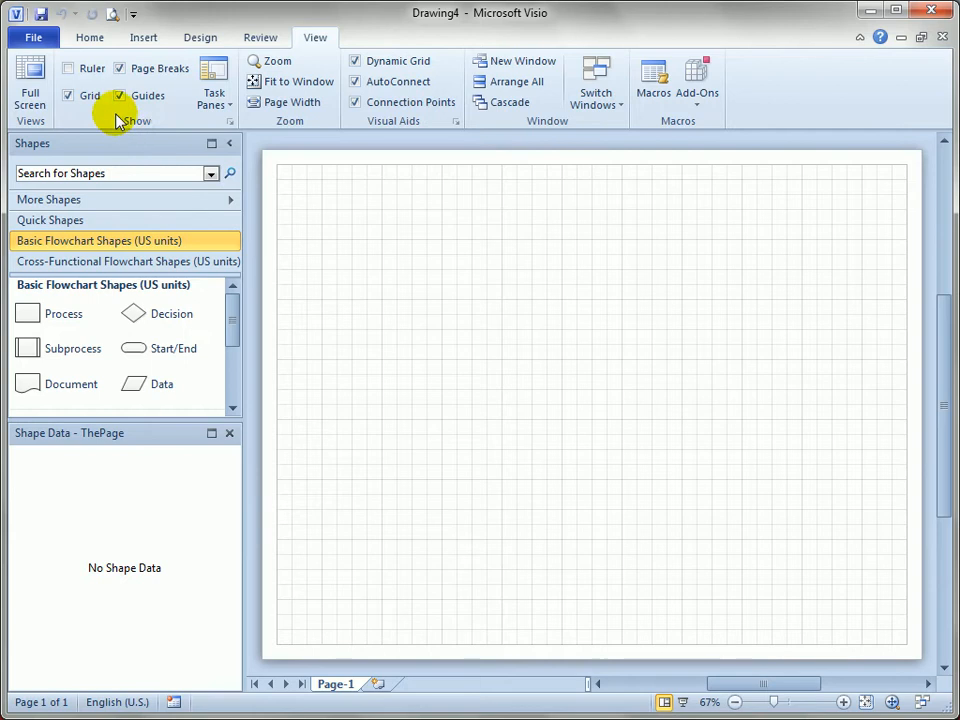
{"action": "left_click", "coordinate": [68, 95]}
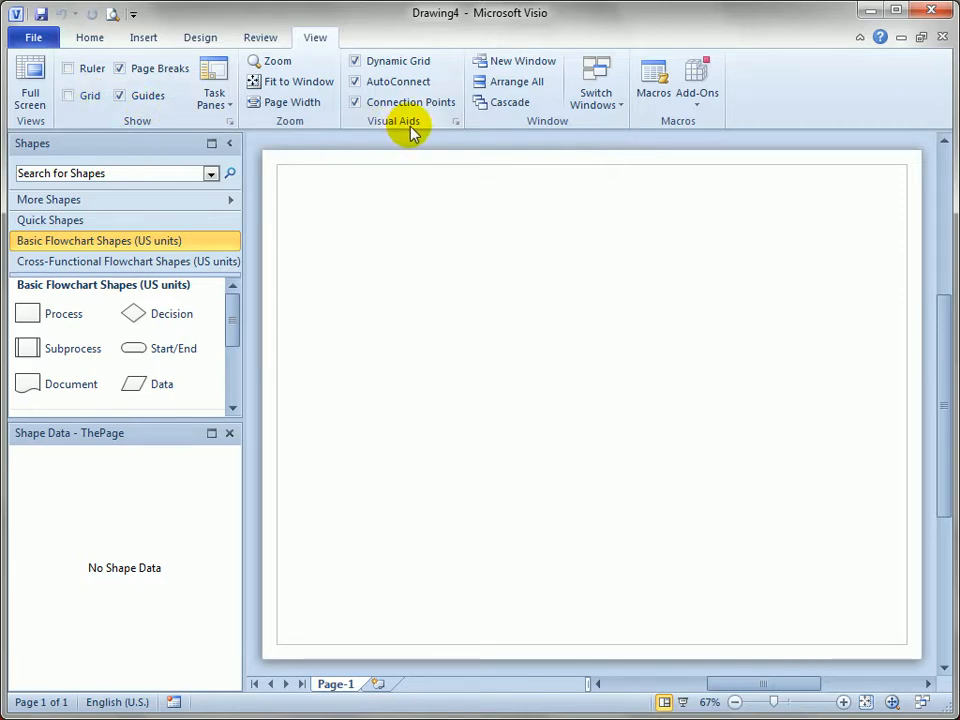
{"action": "mouse_move", "coordinate": [398, 61]}
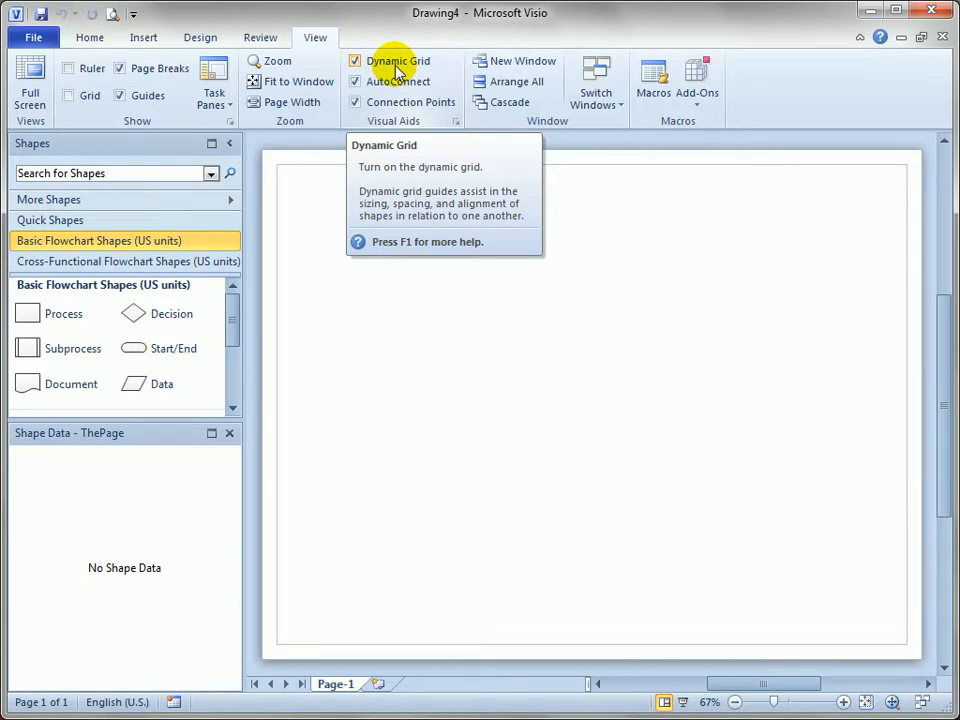
{"action": "mouse_move", "coordinate": [28, 318]}
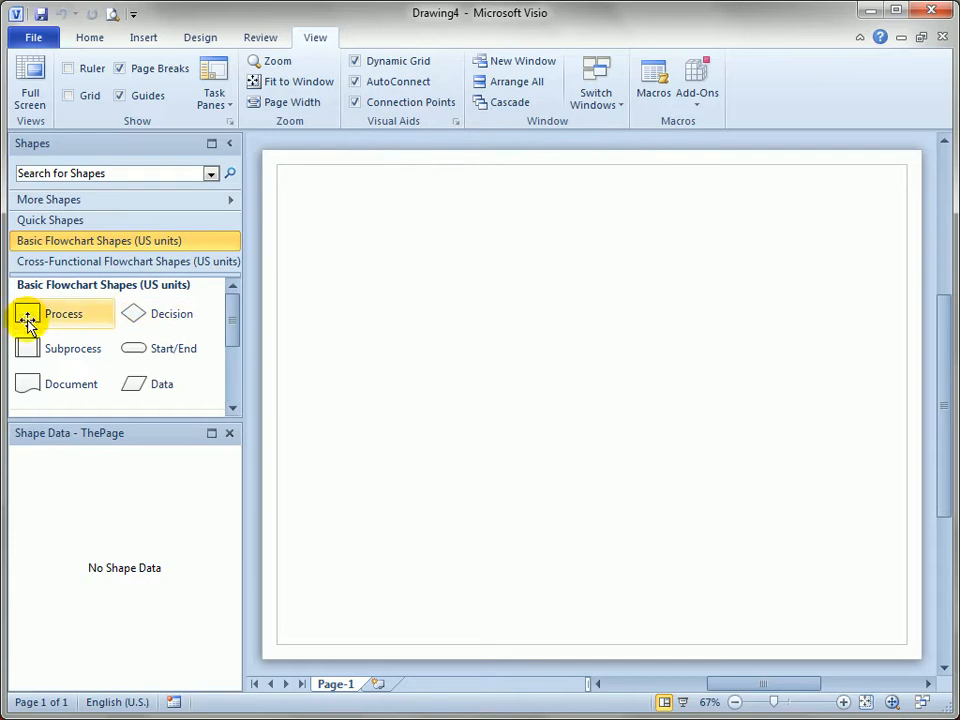
Step: Place a Process shape near the top left and align a second one beside it at the suggested spacing
{"action": "left_click_drag", "start_coordinate": [28, 314], "coordinate": [366, 232]}
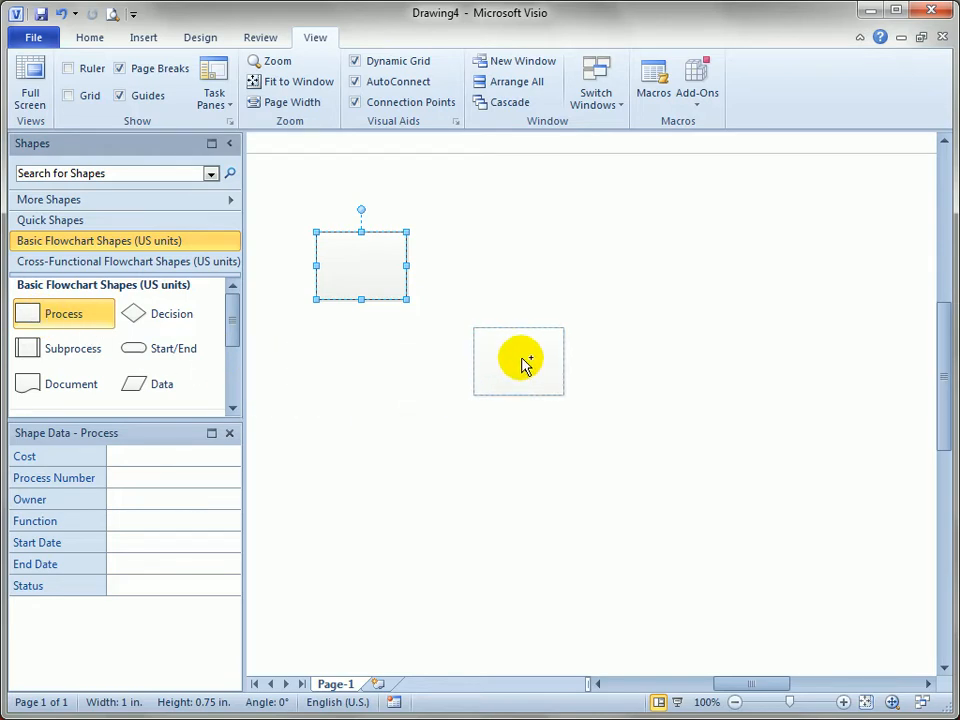
{"action": "left_click_drag", "start_coordinate": [518, 361], "coordinate": [597, 265]}
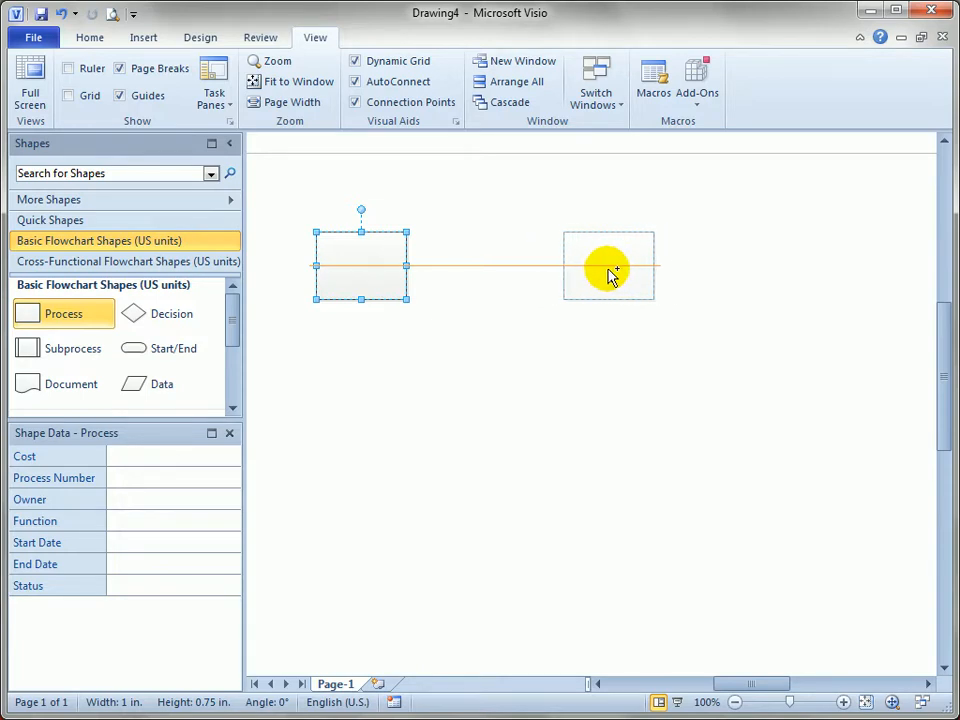
{"action": "left_click_drag", "start_coordinate": [608, 267], "coordinate": [495, 270]}
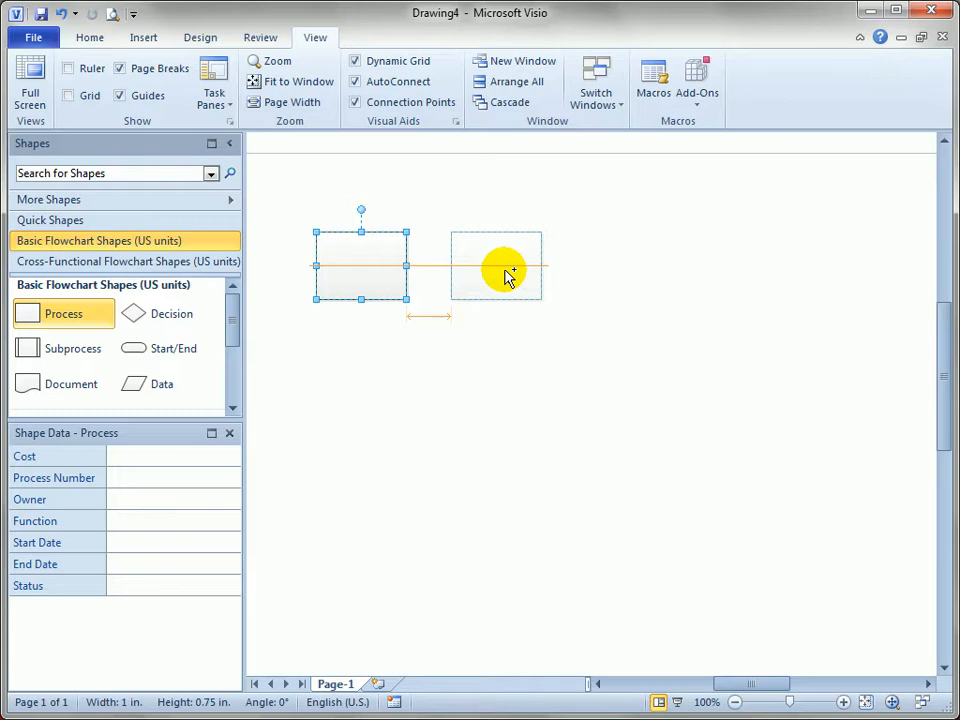
{"action": "left_click_drag", "start_coordinate": [505, 275], "coordinate": [810, 270]}
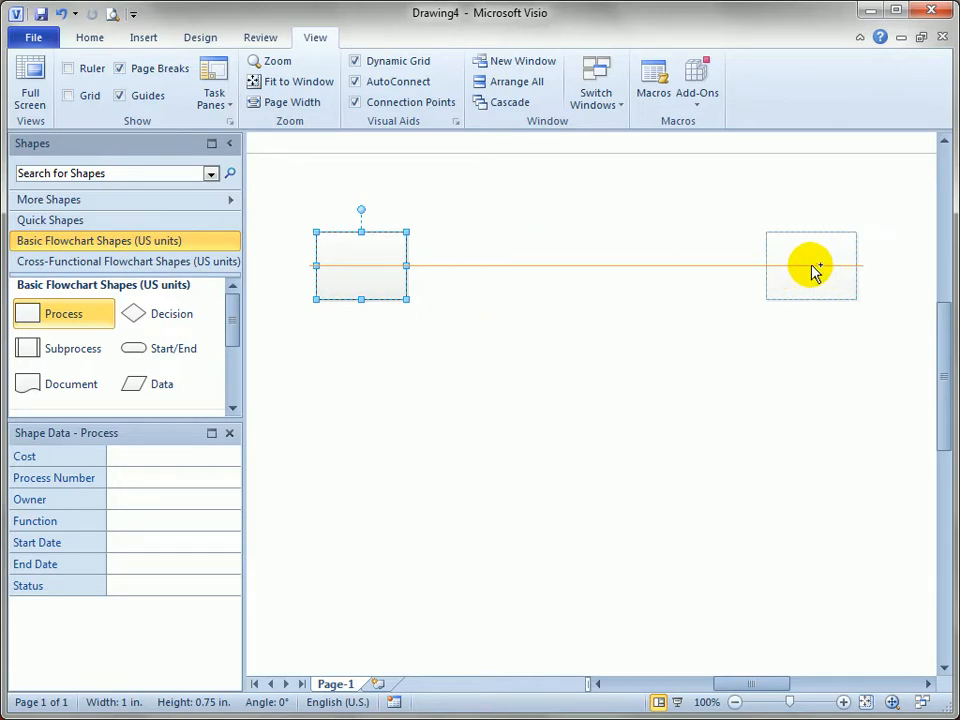
{"action": "left_click_drag", "start_coordinate": [810, 267], "coordinate": [497, 270]}
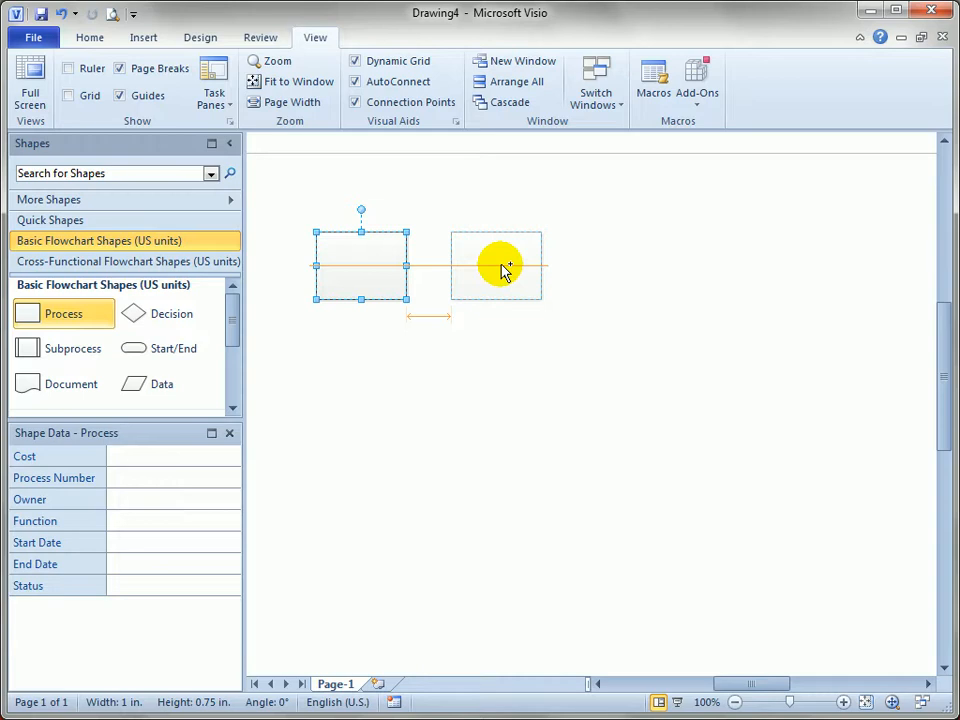
Step: Drop the second and third Process shapes at matching spacing and bring in a fourth after them
{"action": "left_click", "coordinate": [496, 265]}
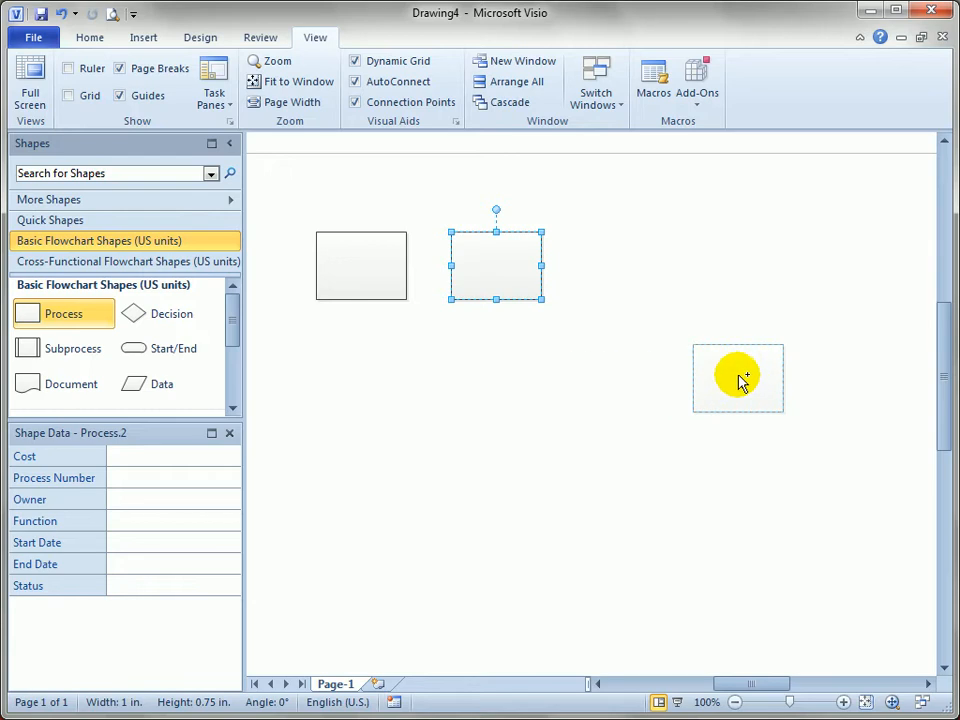
{"action": "left_click_drag", "start_coordinate": [738, 378], "coordinate": [743, 265]}
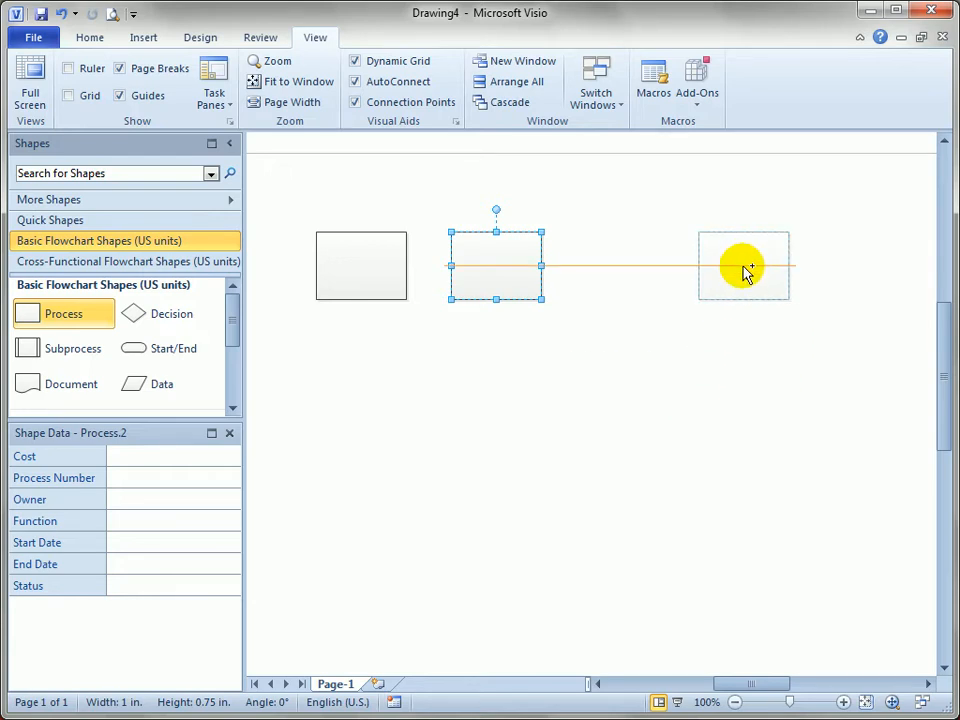
{"action": "left_click_drag", "start_coordinate": [744, 265], "coordinate": [642, 265]}
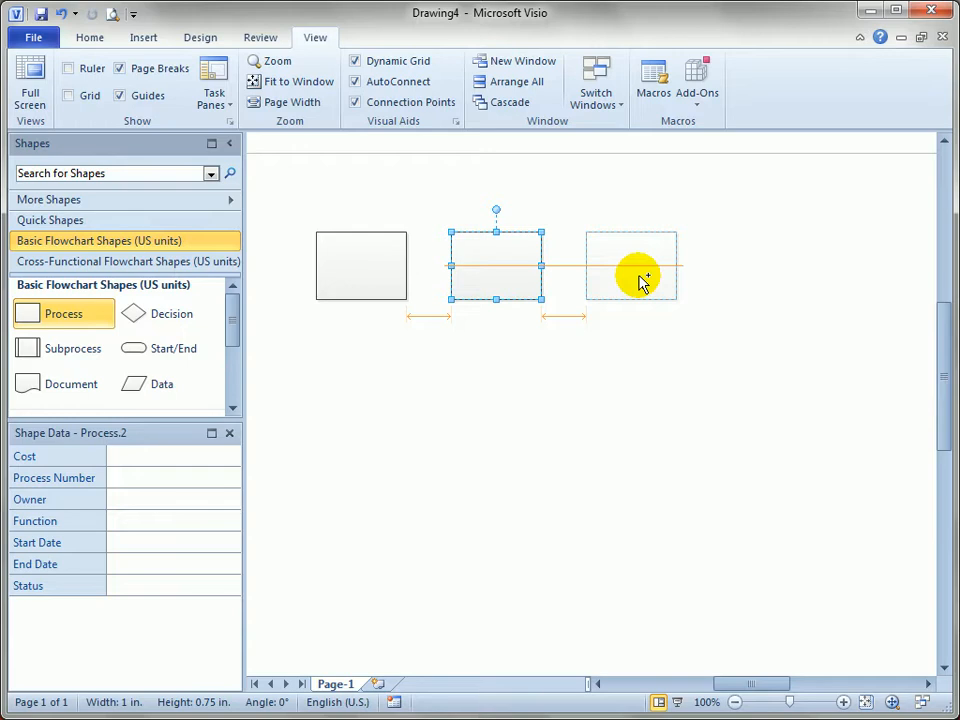
{"action": "left_click", "coordinate": [631, 265]}
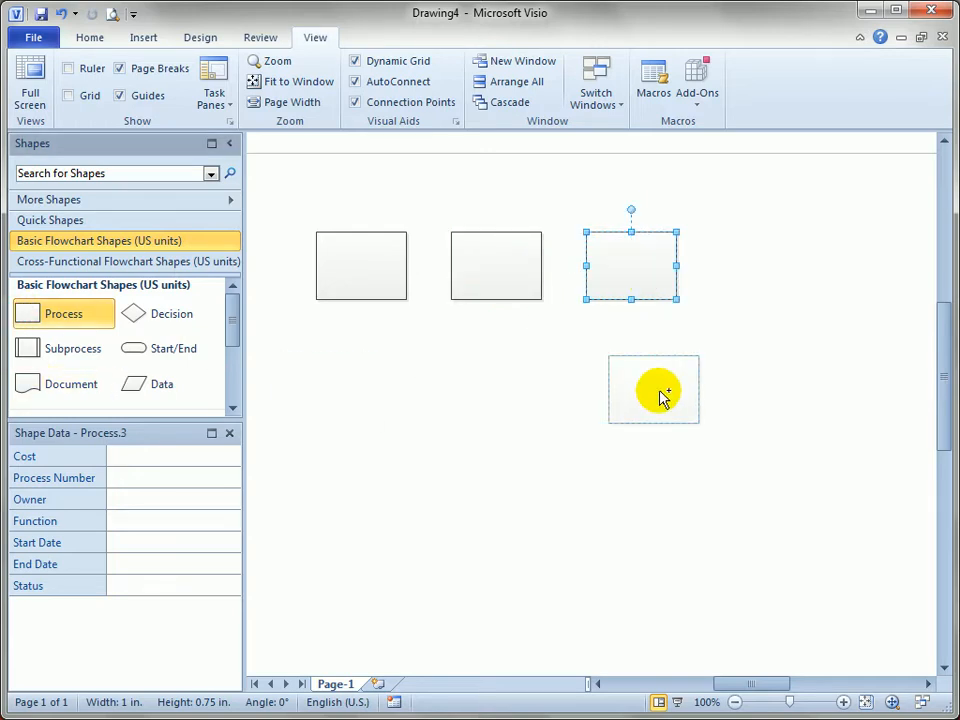
{"action": "left_click_drag", "start_coordinate": [653, 388], "coordinate": [765, 265]}
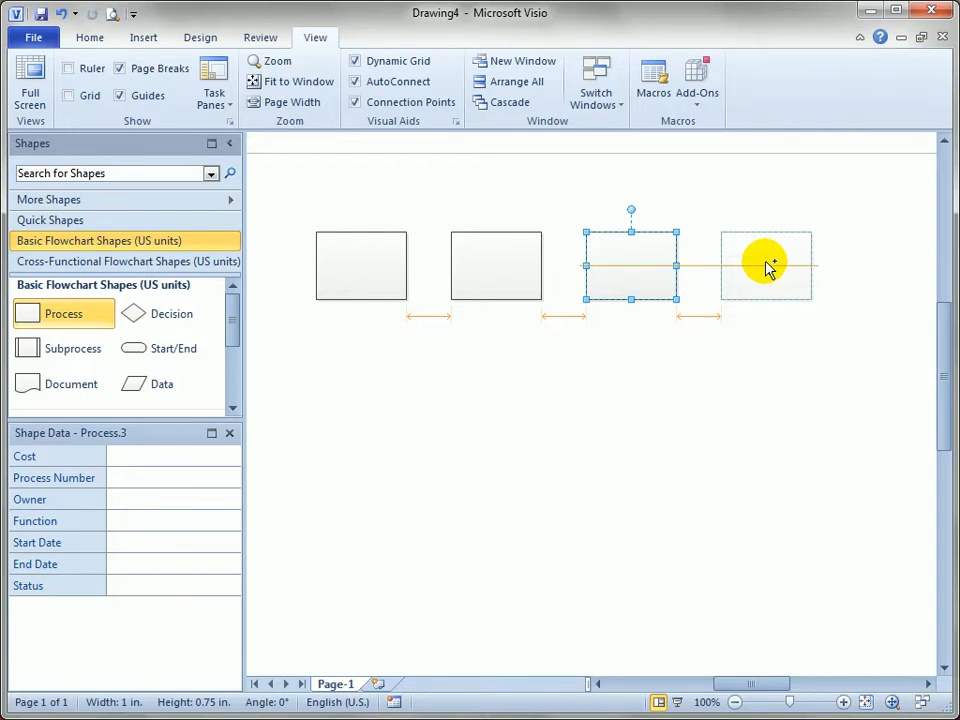
Step: Drop the fourth Process shape at the matching row spacing
{"action": "left_click", "coordinate": [771, 369]}
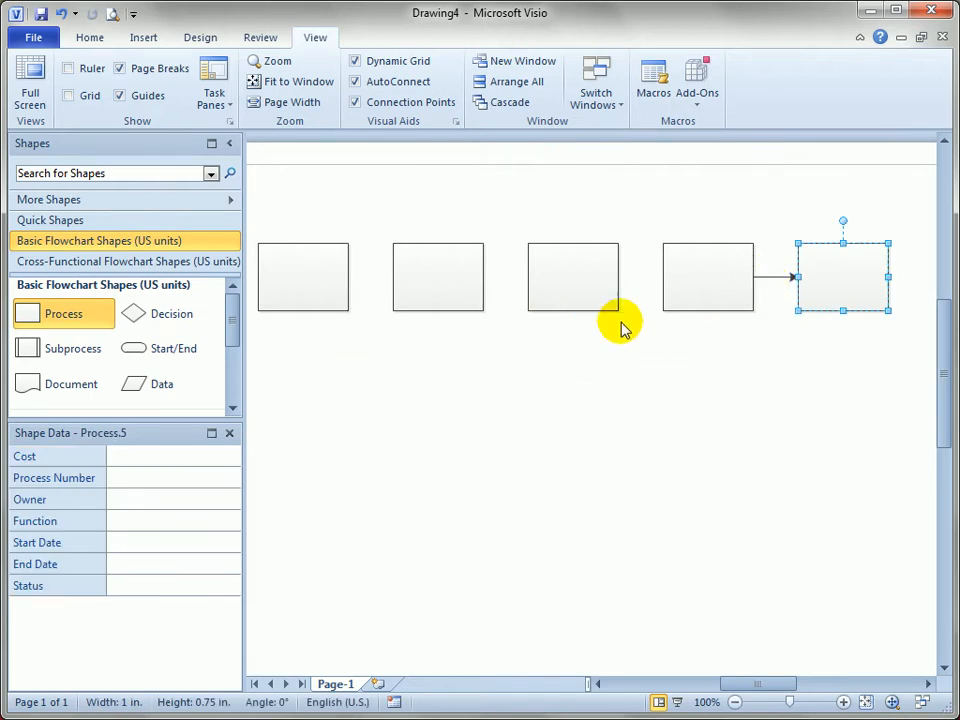
{"action": "mouse_move", "coordinate": [780, 368]}
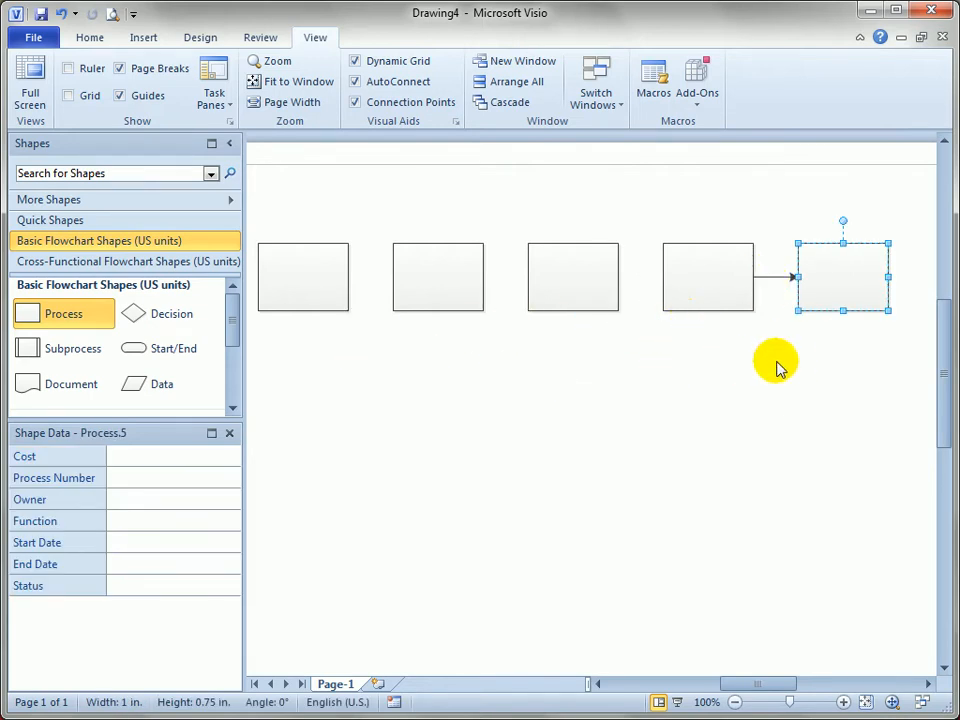
{"action": "mouse_move", "coordinate": [843, 297]}
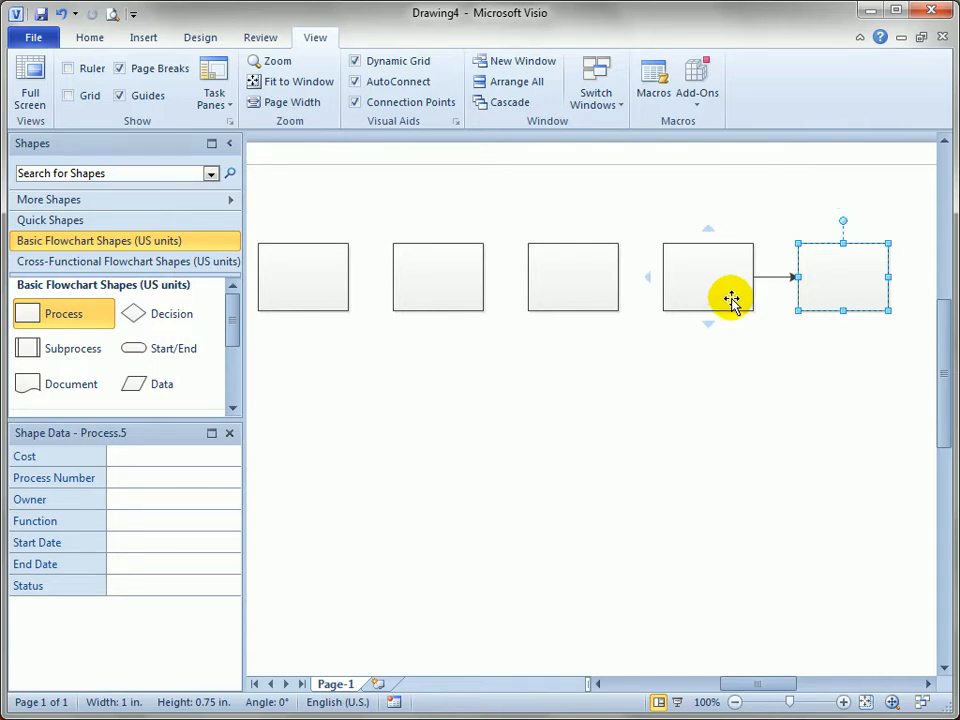
{"action": "mouse_move", "coordinate": [638, 322]}
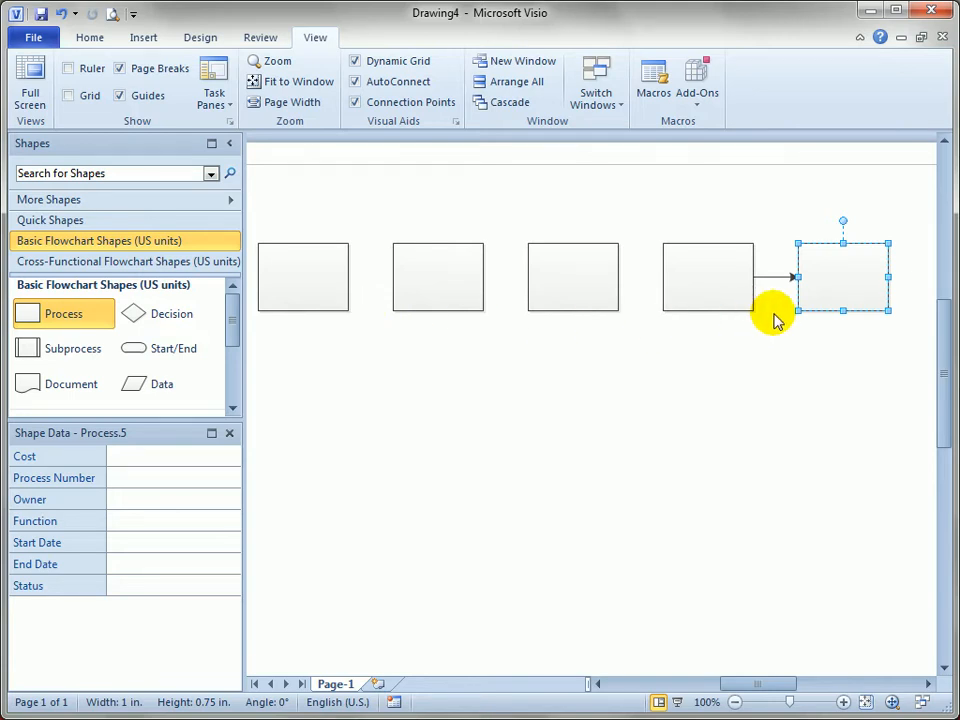
{"action": "mouse_move", "coordinate": [640, 305]}
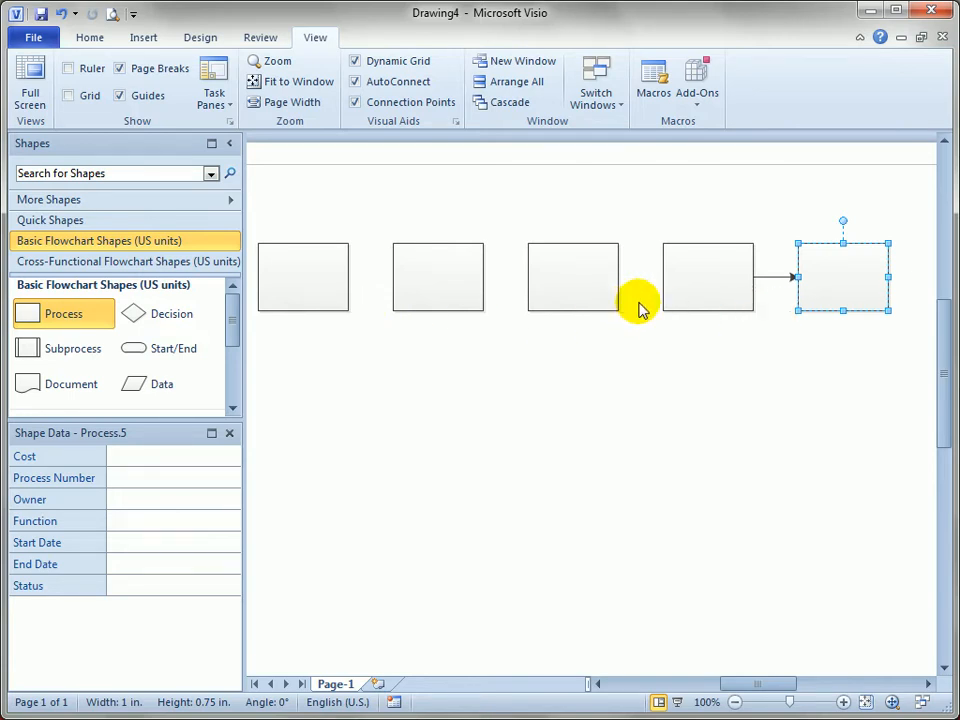
{"action": "mouse_move", "coordinate": [365, 293]}
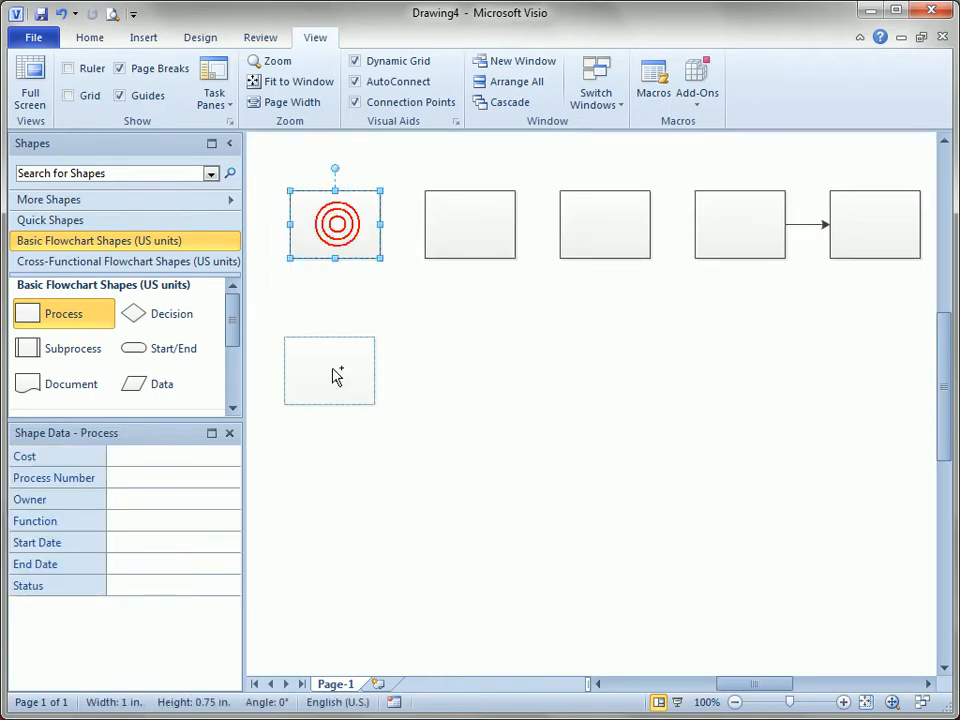
Step: Build a second row of Process shapes below the first using Dynamic Grid guides
{"action": "left_click_drag", "start_coordinate": [335, 223], "coordinate": [335, 413]}
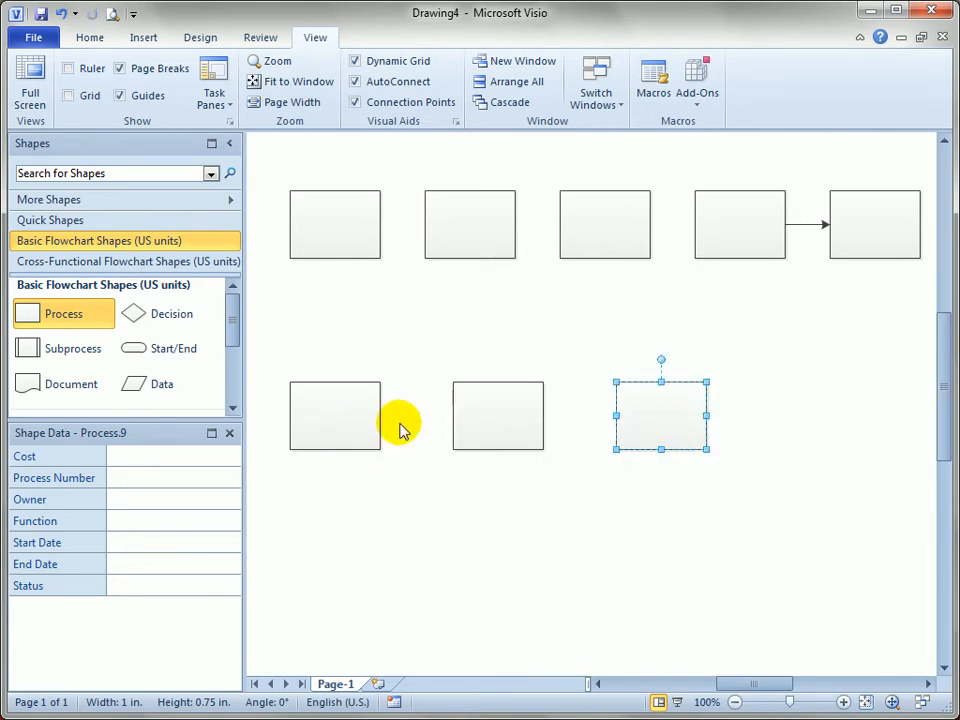
{"action": "mouse_move", "coordinate": [405, 460]}
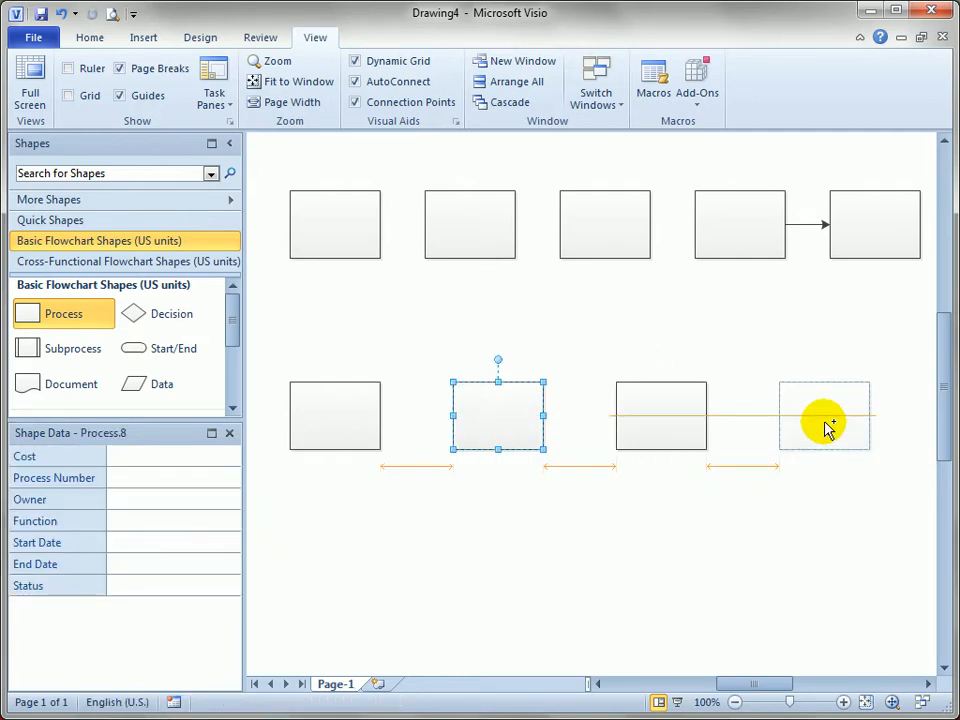
{"action": "left_click", "coordinate": [825, 415]}
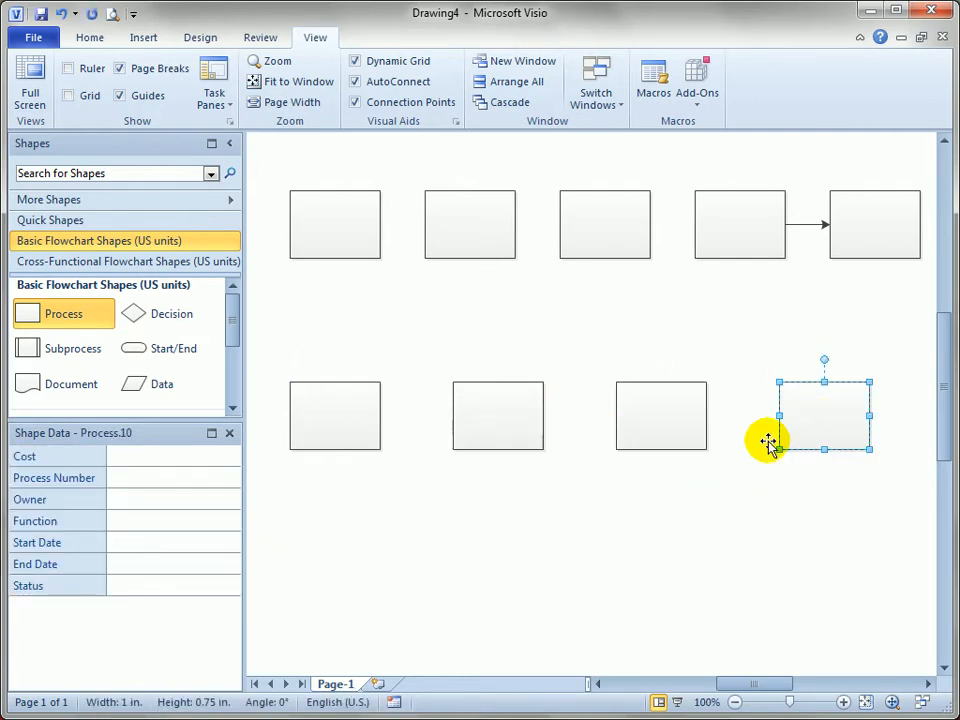
{"action": "left_click_drag", "start_coordinate": [770, 440], "coordinate": [815, 422]}
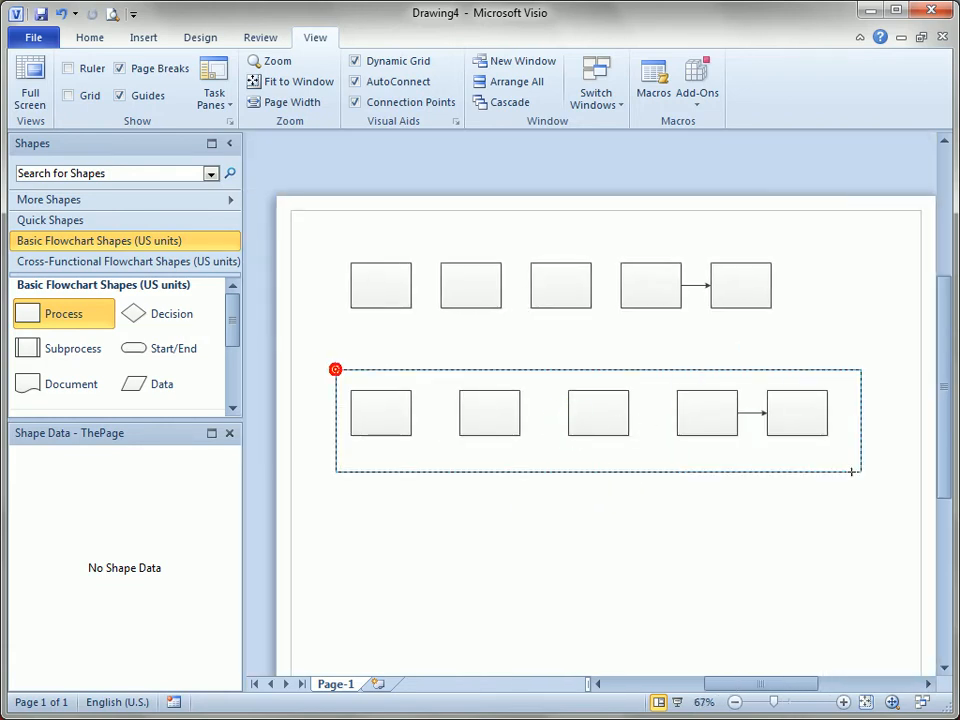
Step: Delete the second row and stack Process shapes in a column under the third top shape
{"action": "key", "text": "Delete"}
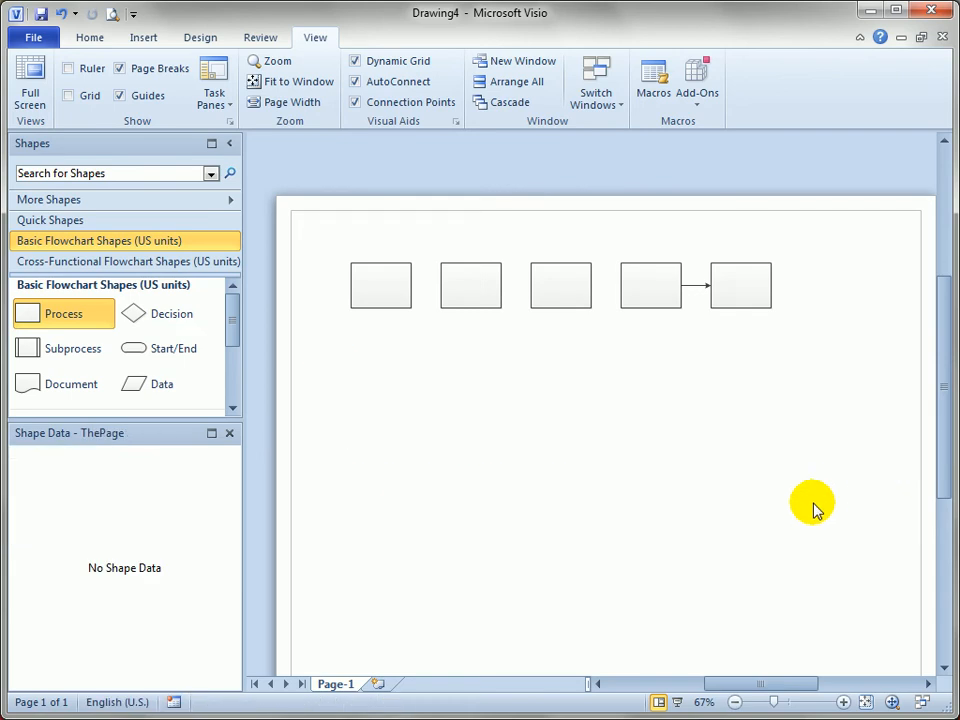
{"action": "mouse_move", "coordinate": [615, 333]}
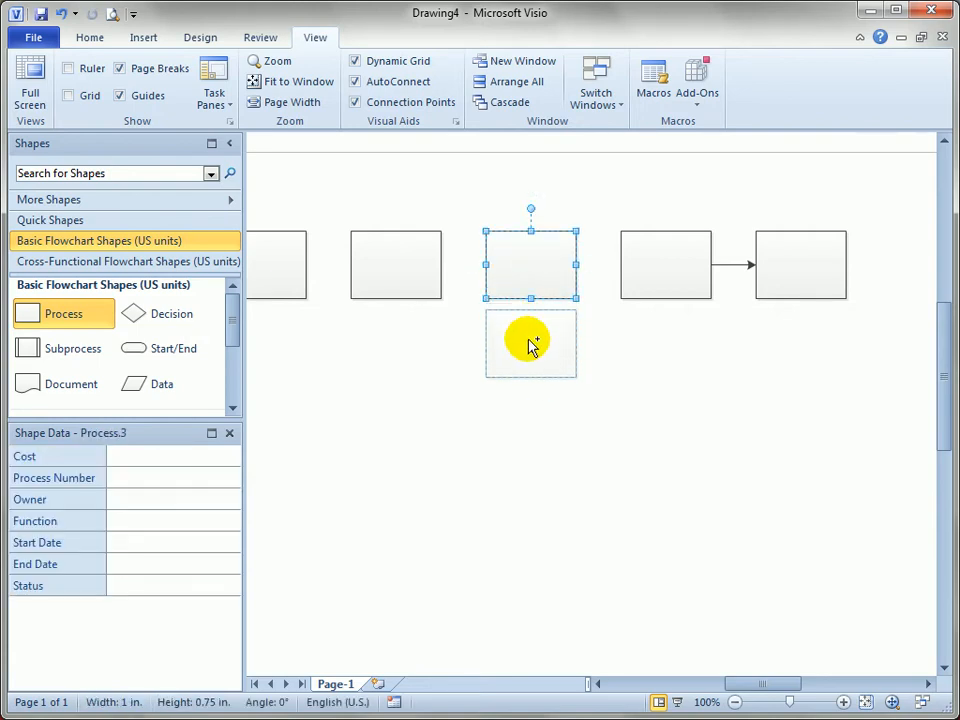
{"action": "left_click_drag", "start_coordinate": [530, 344], "coordinate": [528, 377]}
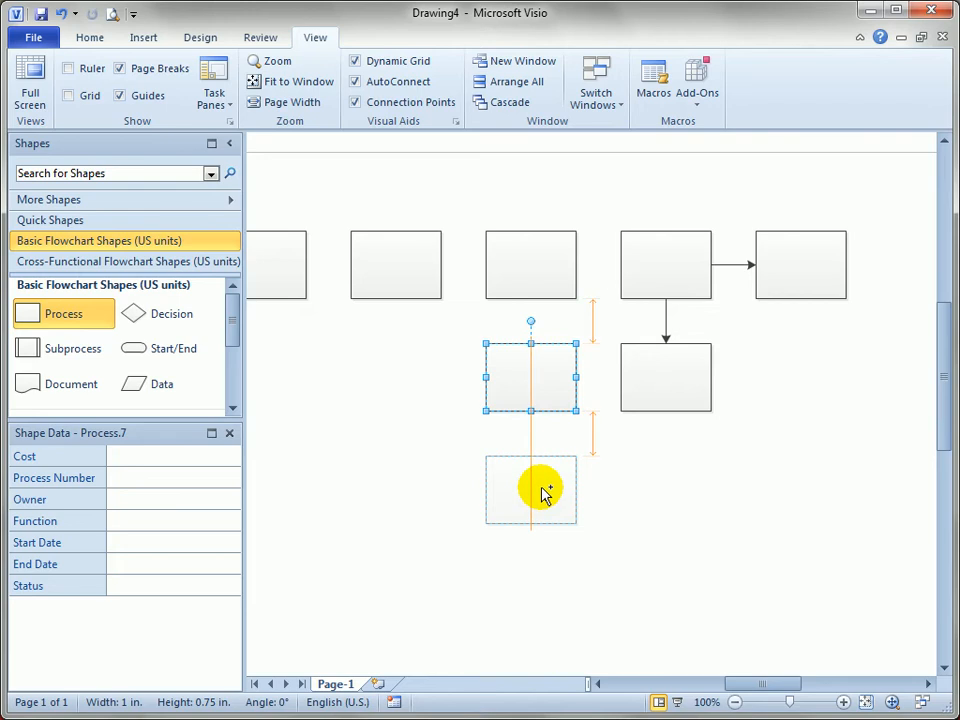
{"action": "left_click", "coordinate": [530, 490]}
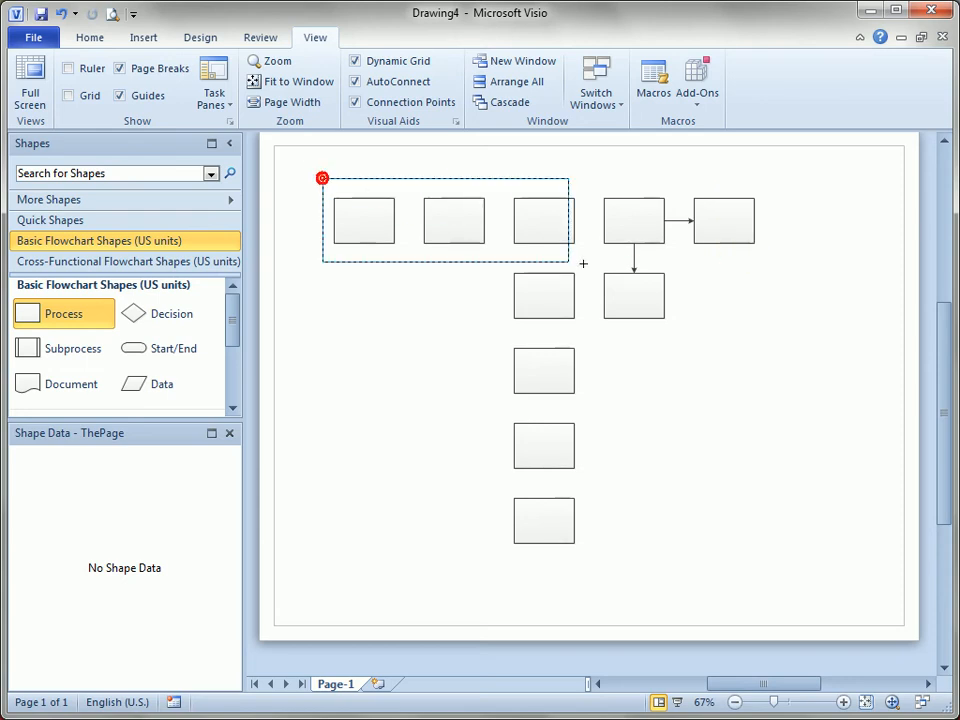
{"action": "left_click", "coordinate": [410, 255]}
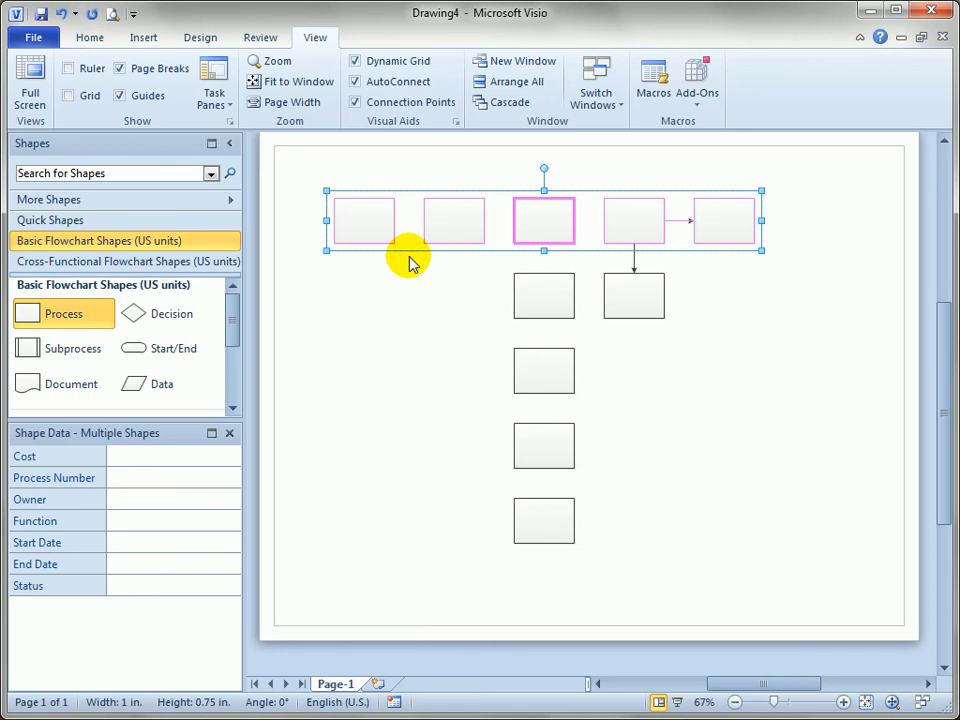
{"action": "mouse_move", "coordinate": [405, 290]}
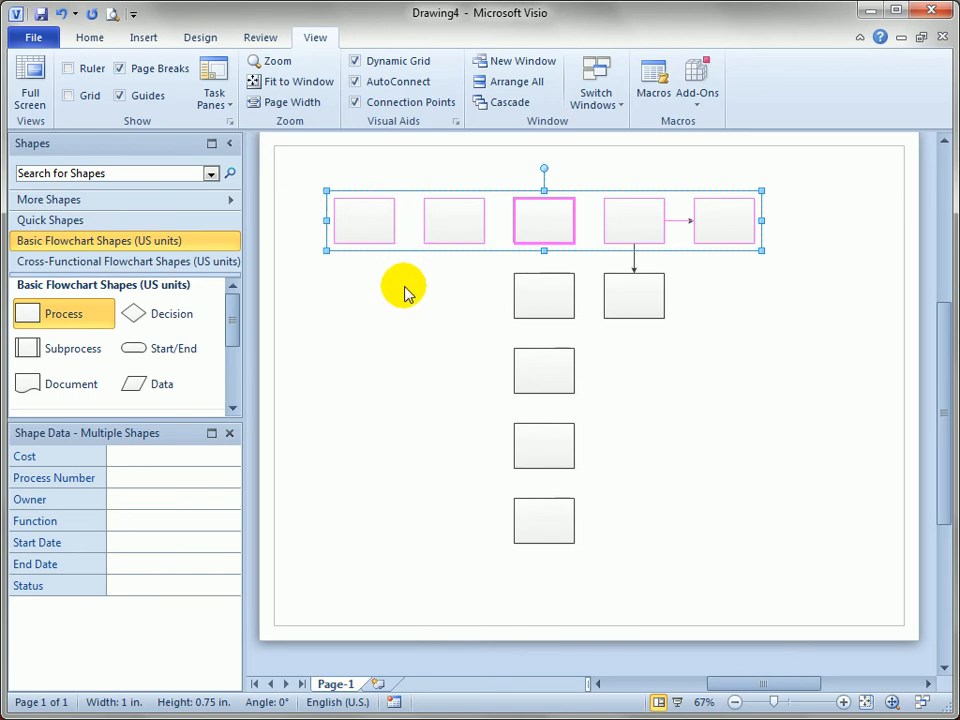
{"action": "left_click", "coordinate": [750, 315]}
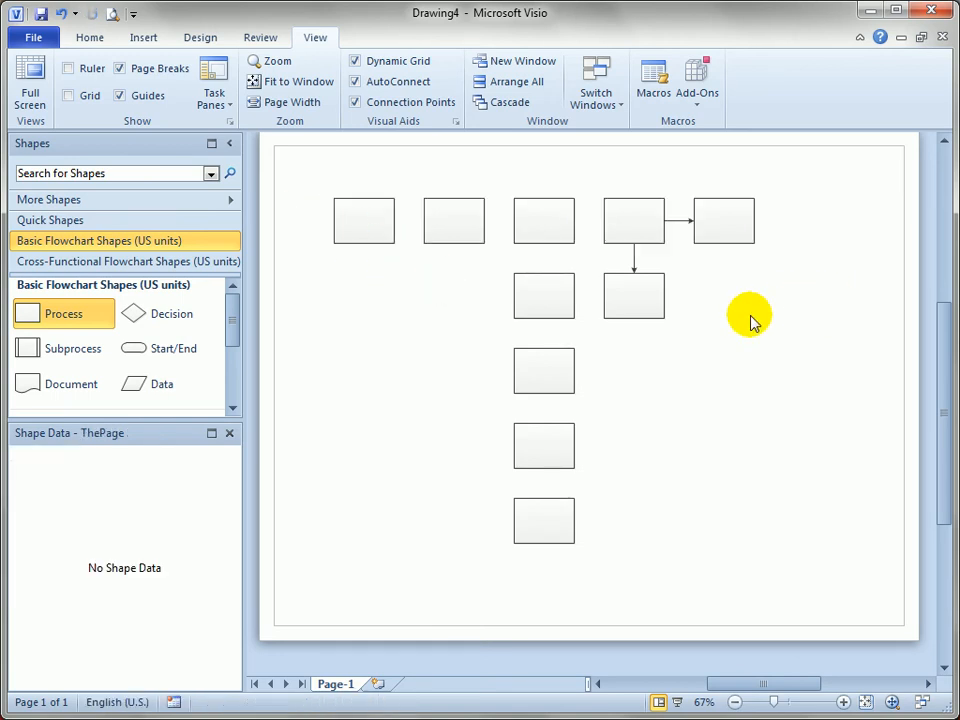
{"action": "mouse_move", "coordinate": [475, 287]}
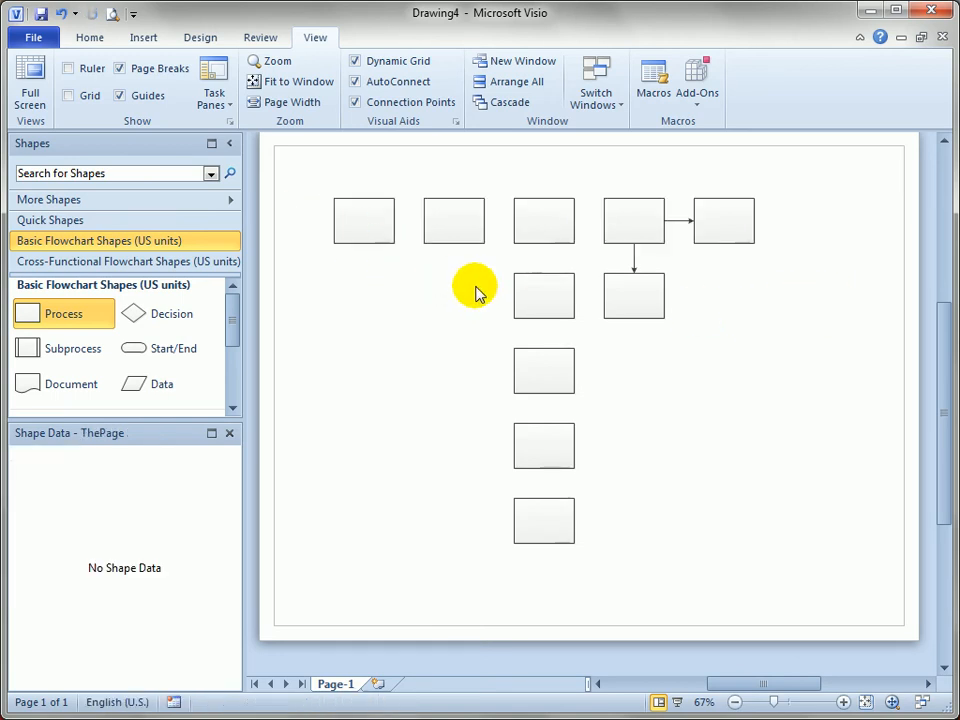
{"action": "mouse_move", "coordinate": [640, 330]}
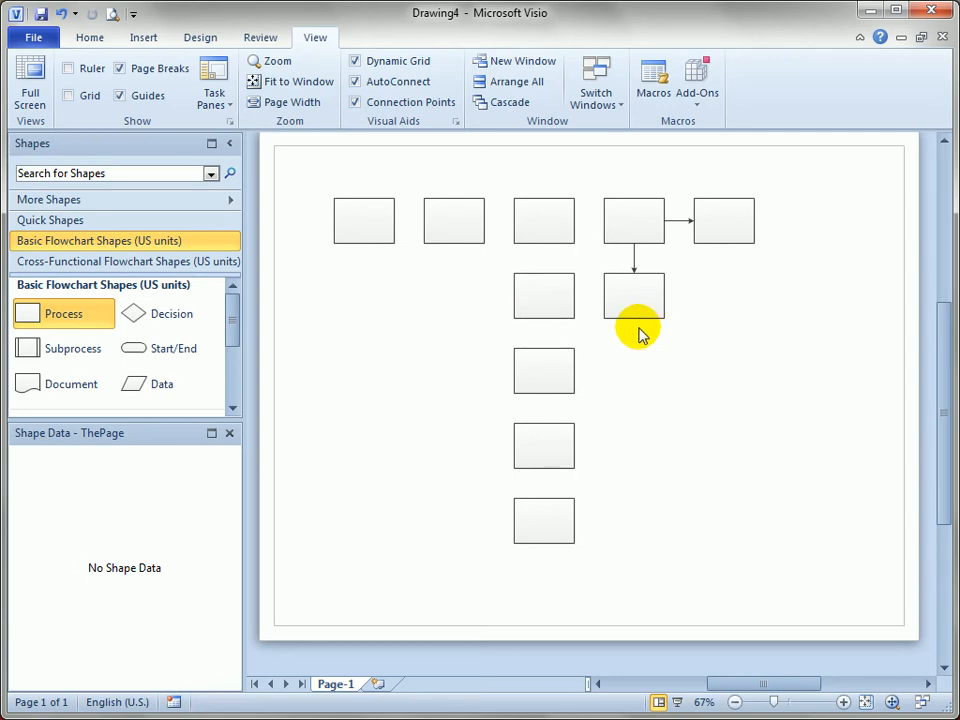
{"action": "mouse_move", "coordinate": [685, 363]}
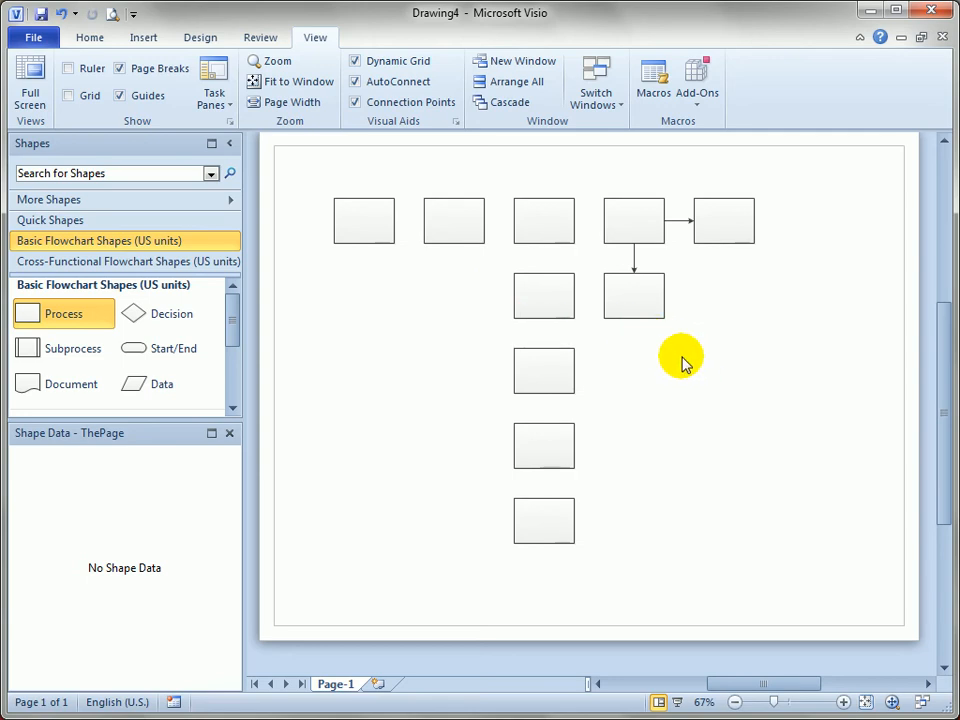
{"action": "mouse_move", "coordinate": [90, 313]}
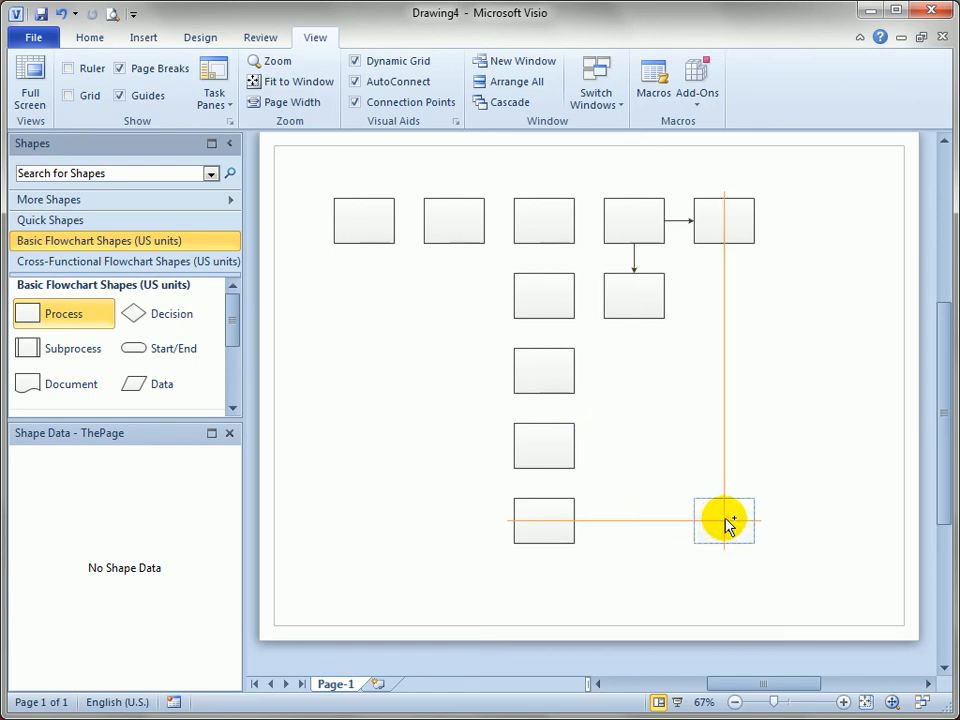
Step: Place a Process shape to the left of the column's second shape
{"action": "left_click_drag", "start_coordinate": [725, 521], "coordinate": [453, 370]}
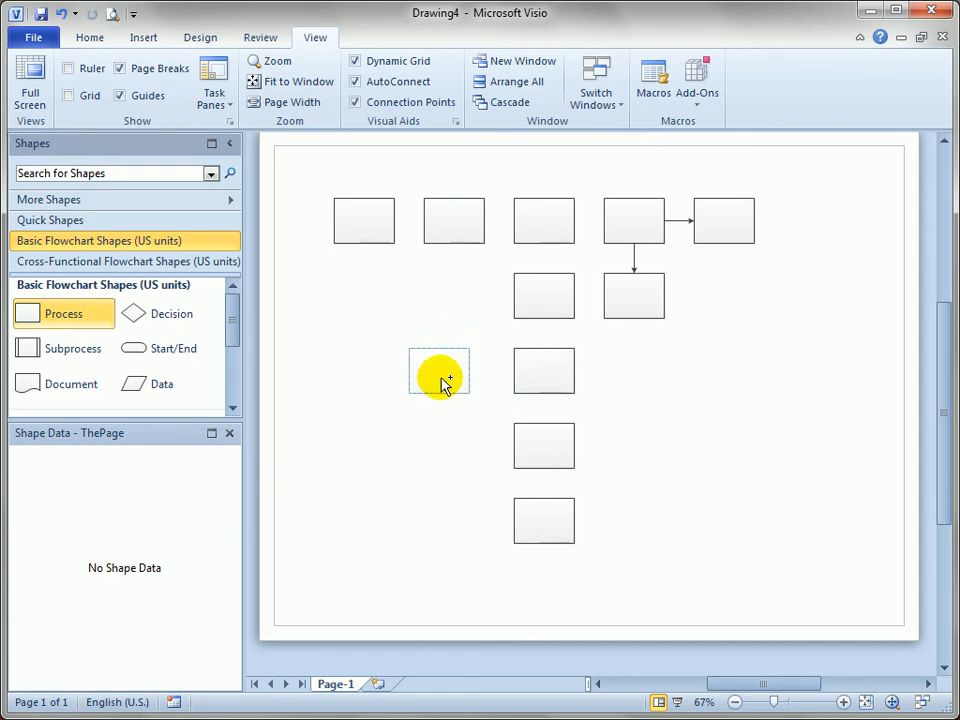
{"action": "left_click", "coordinate": [438, 371]}
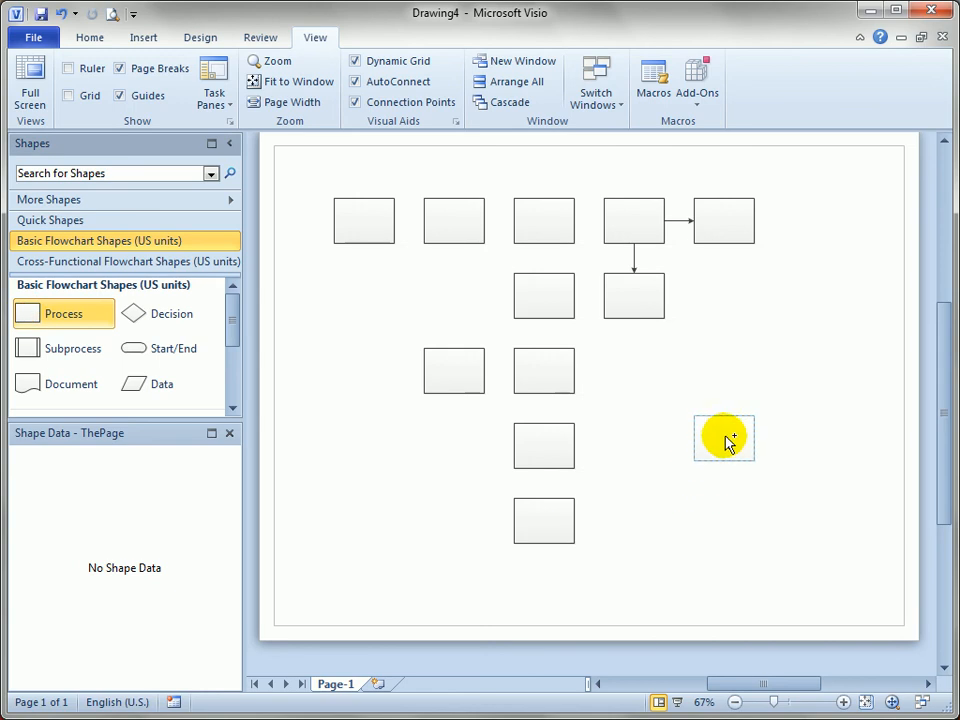
{"action": "mouse_move", "coordinate": [800, 425]}
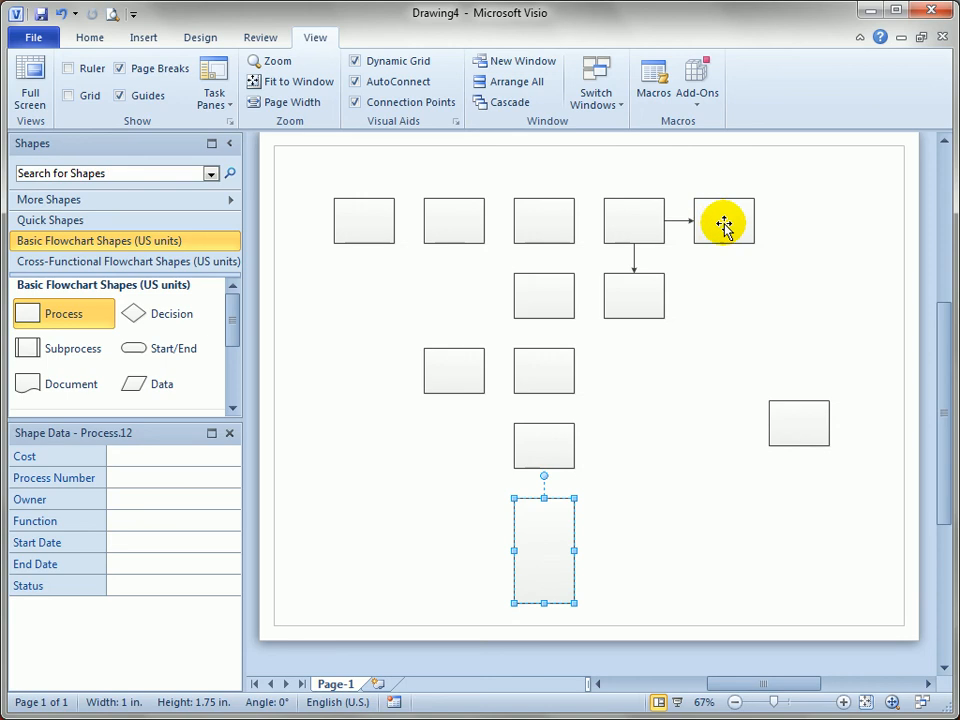
{"action": "mouse_move", "coordinate": [703, 495]}
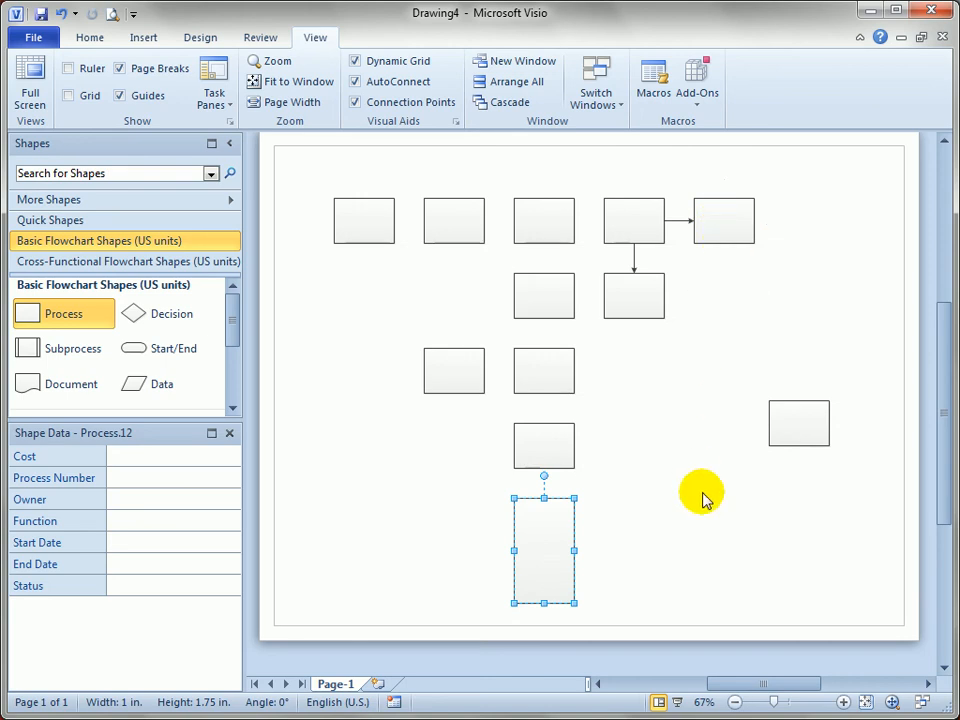
Step: Move the right shape to the bottom, select the column's fourth shape, and drop an aligned shape above
{"action": "left_click", "coordinate": [798, 423]}
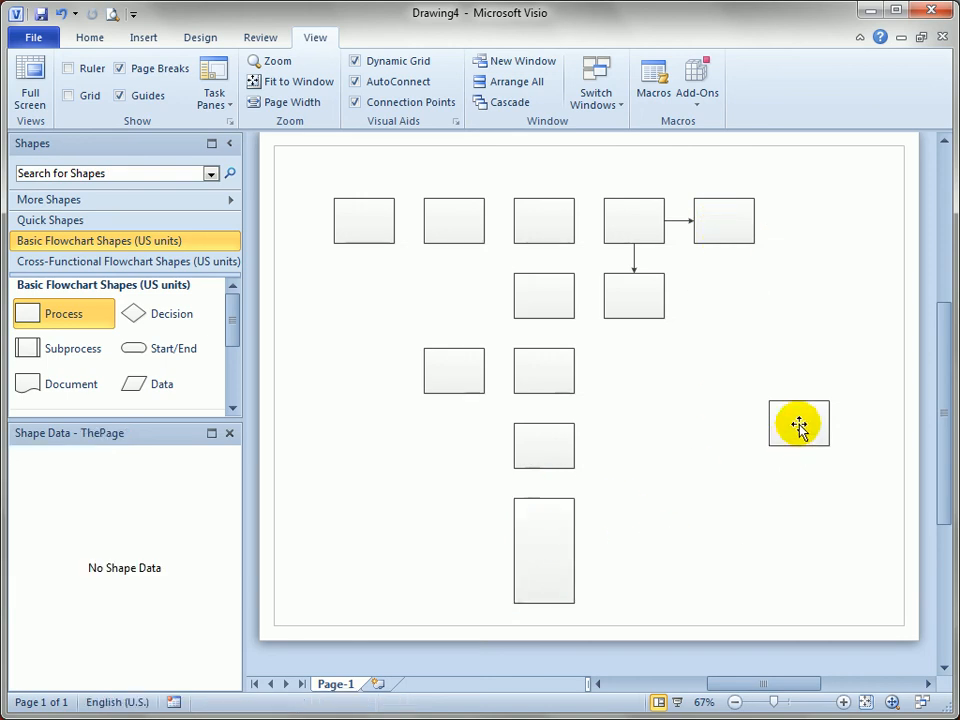
{"action": "left_click", "coordinate": [798, 423]}
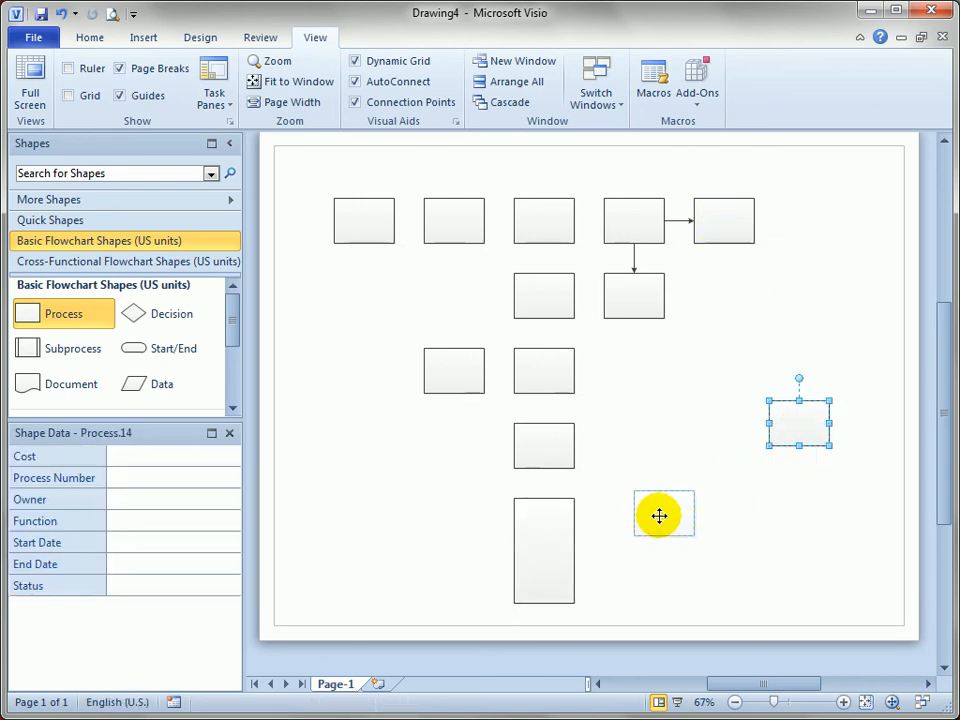
{"action": "left_click_drag", "start_coordinate": [660, 515], "coordinate": [660, 550]}
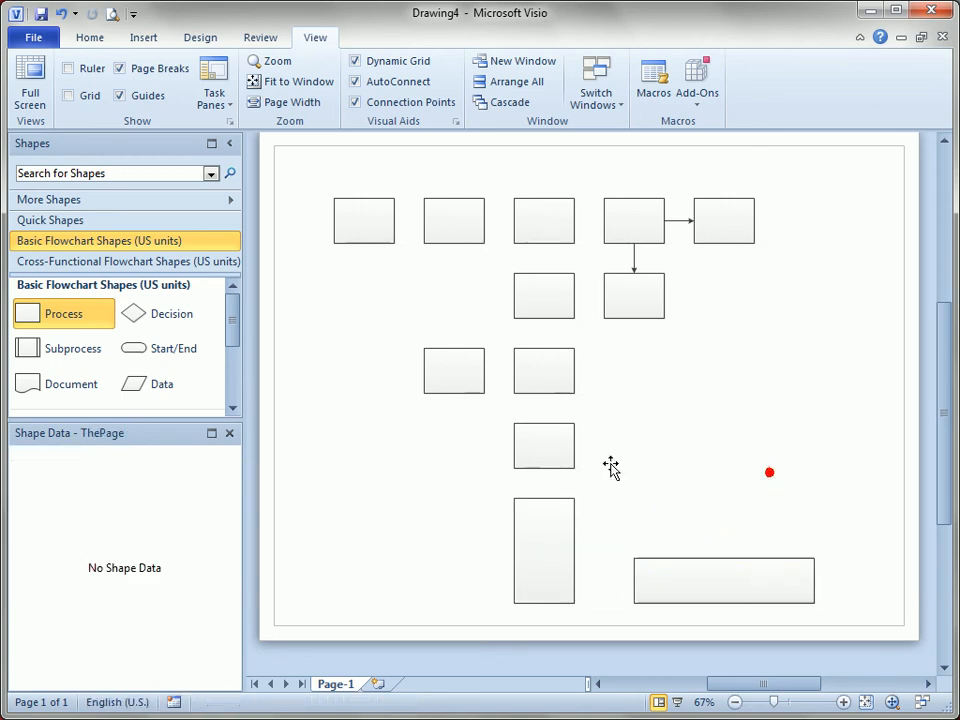
{"action": "left_click", "coordinate": [543, 445]}
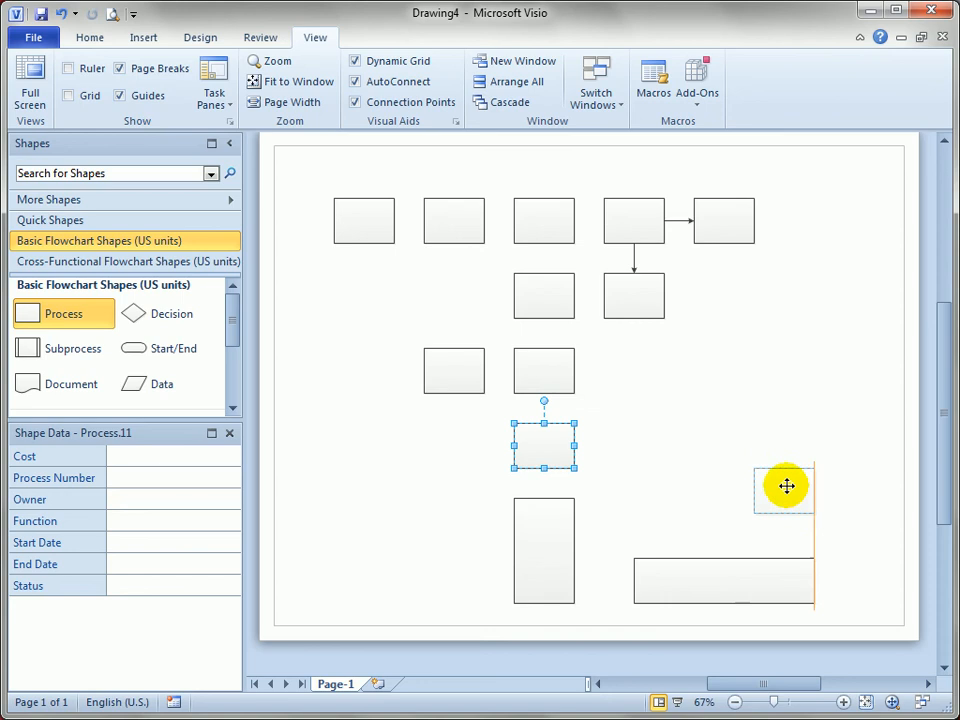
{"action": "left_click", "coordinate": [823, 360]}
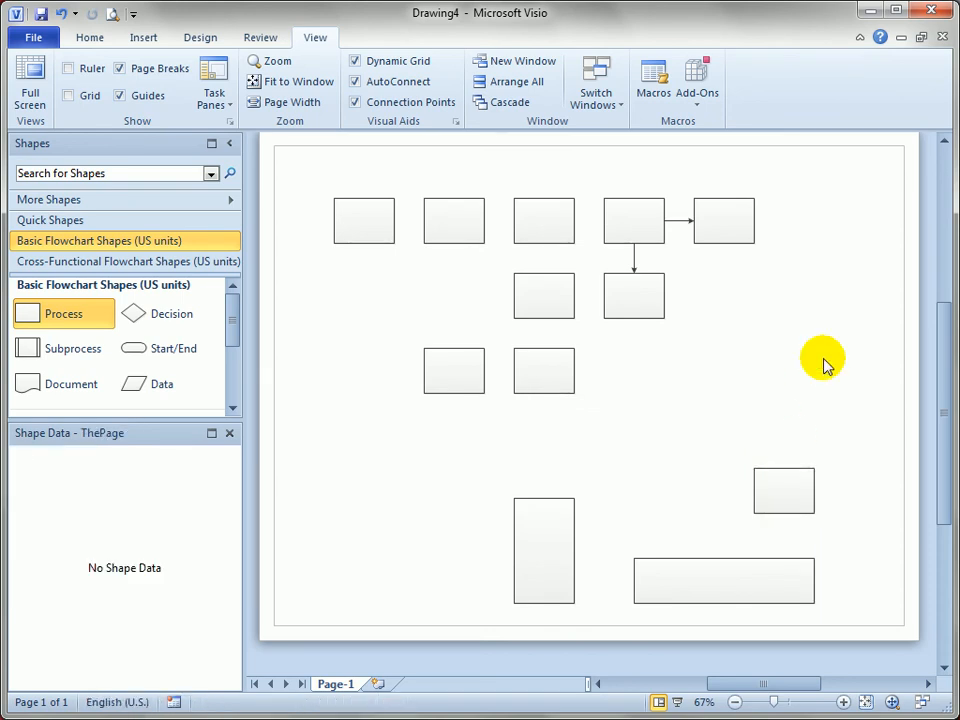
{"action": "mouse_move", "coordinate": [315, 37]}
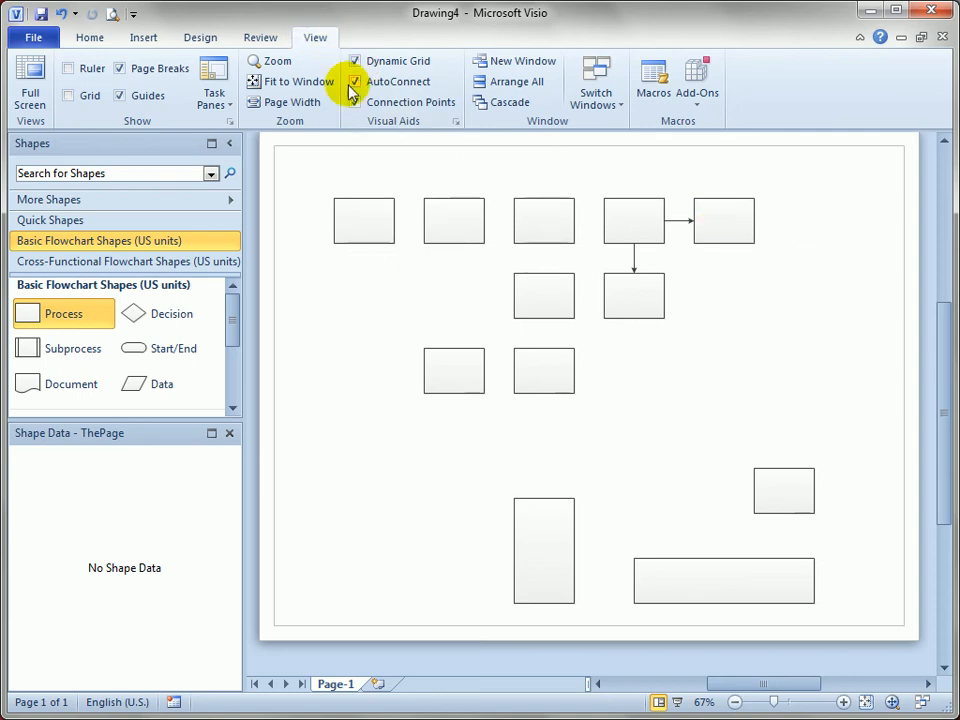
{"action": "mouse_move", "coordinate": [410, 83]}
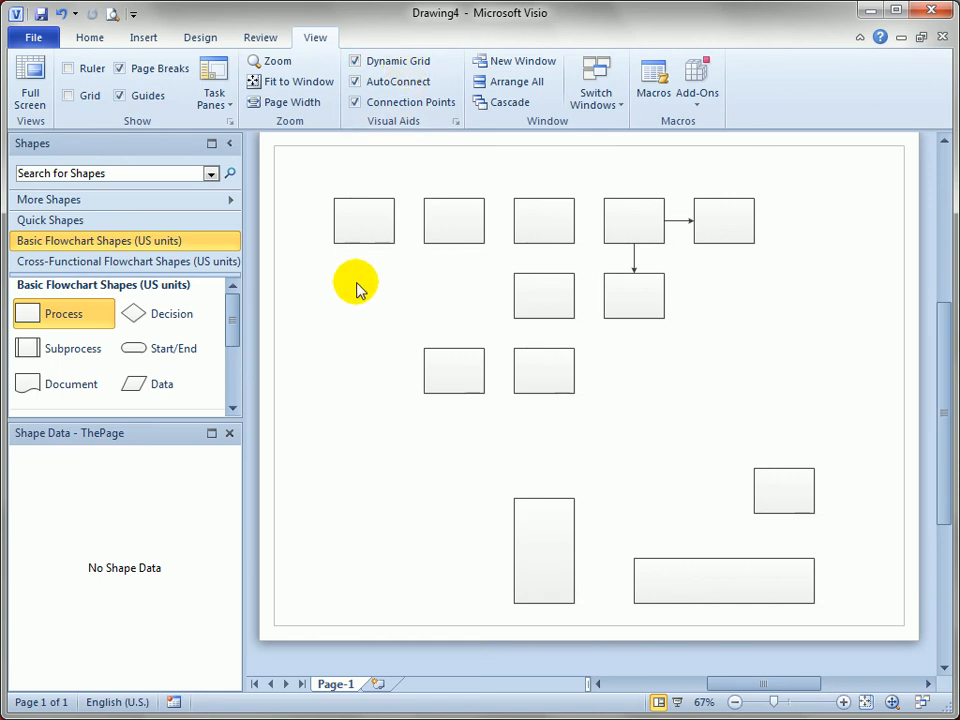
{"action": "mouse_move", "coordinate": [753, 363]}
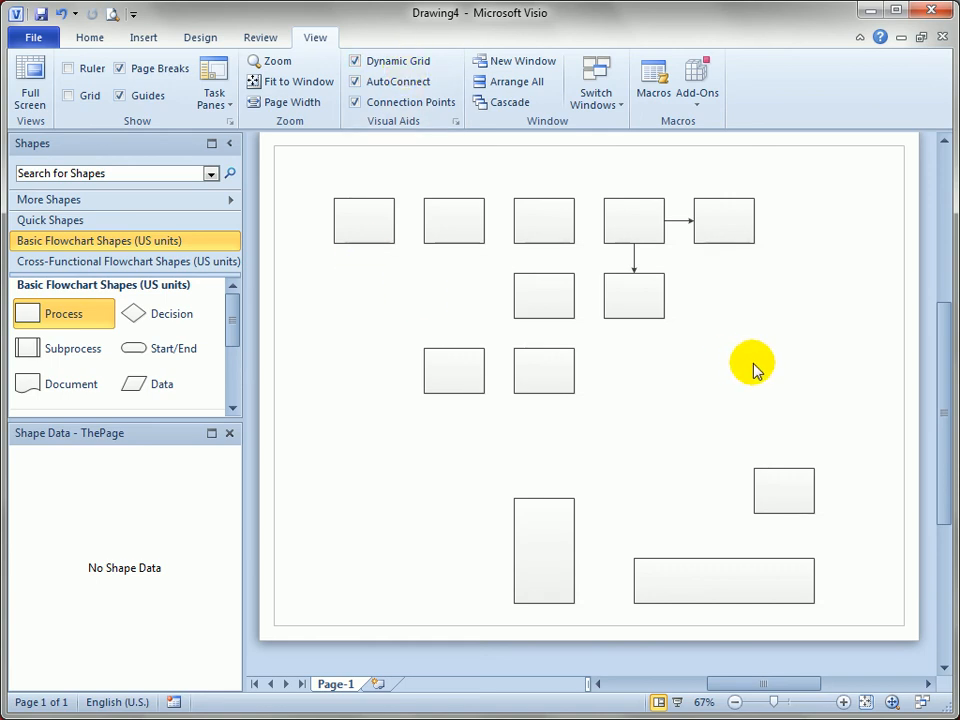